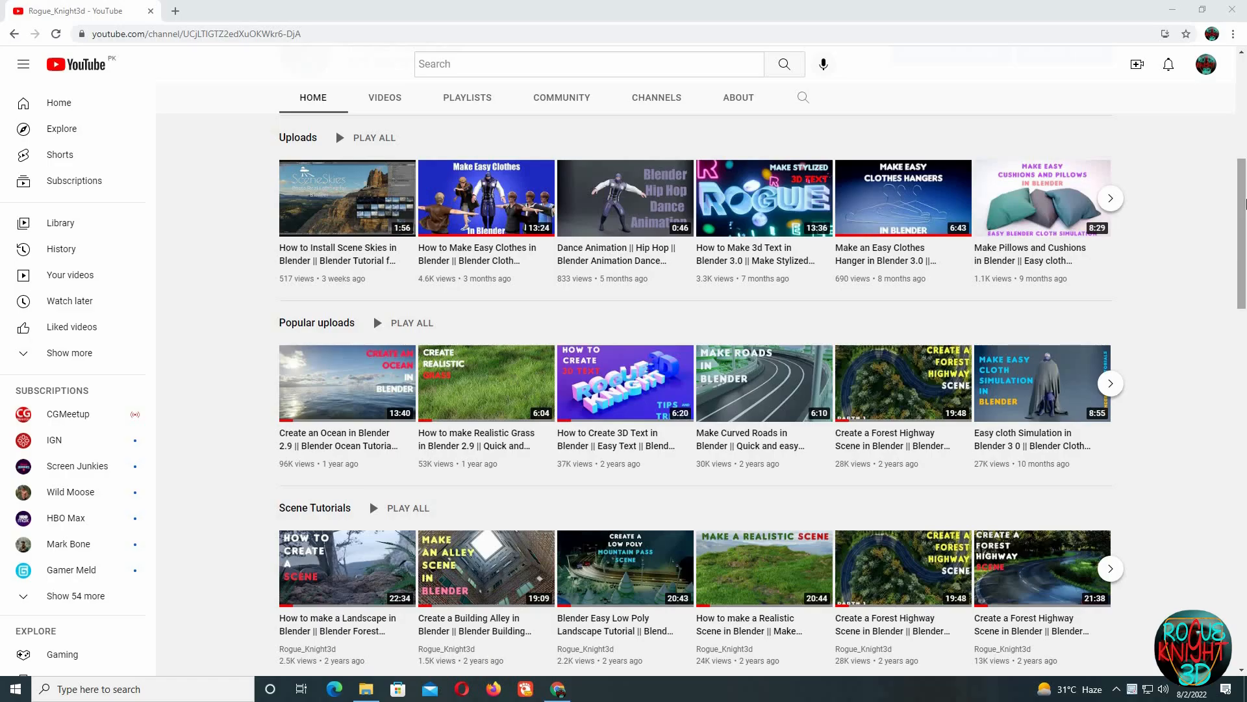
Step: Bring up Blender 3.2.1 and dismiss the startup splash screen
scroll(down, 3)
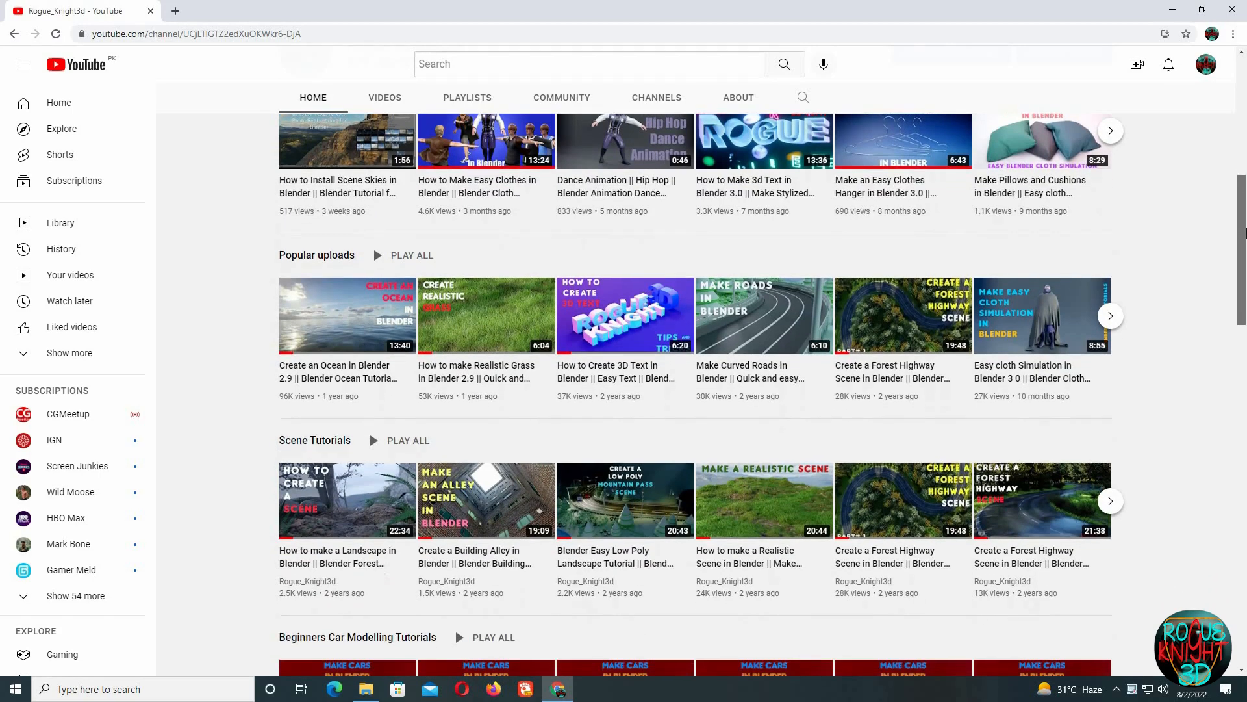
scroll(down, 3)
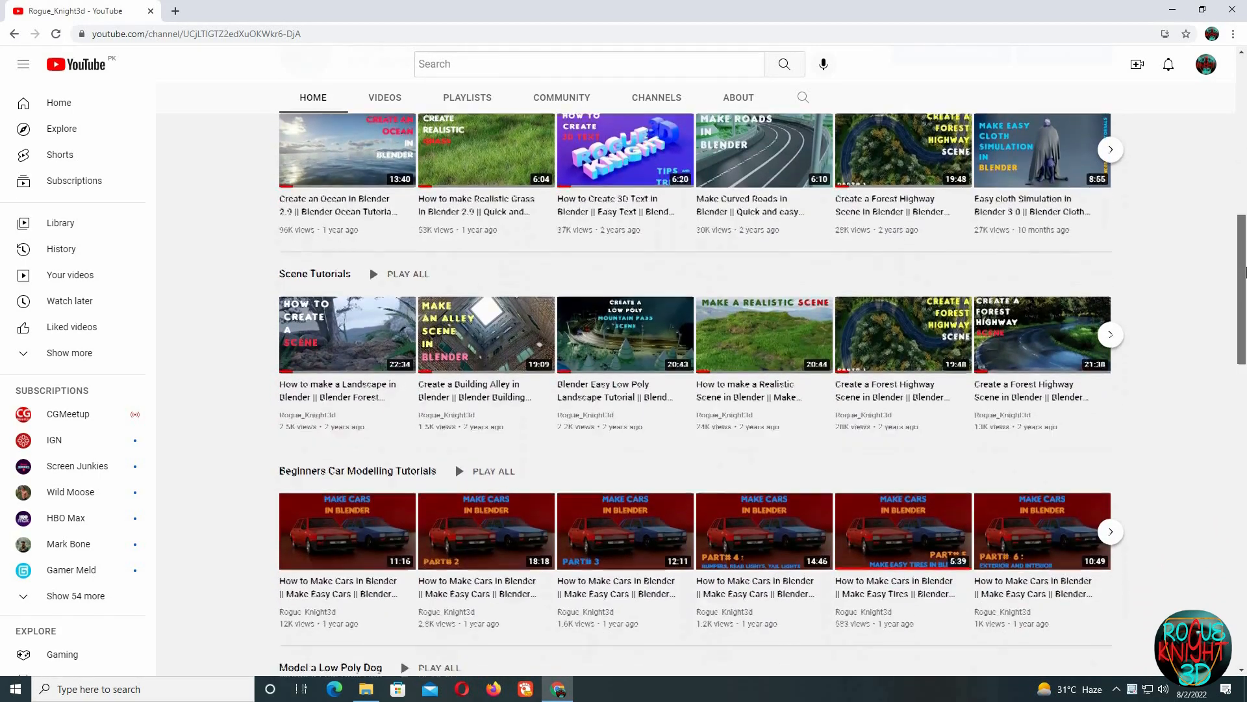
scroll(down, 3)
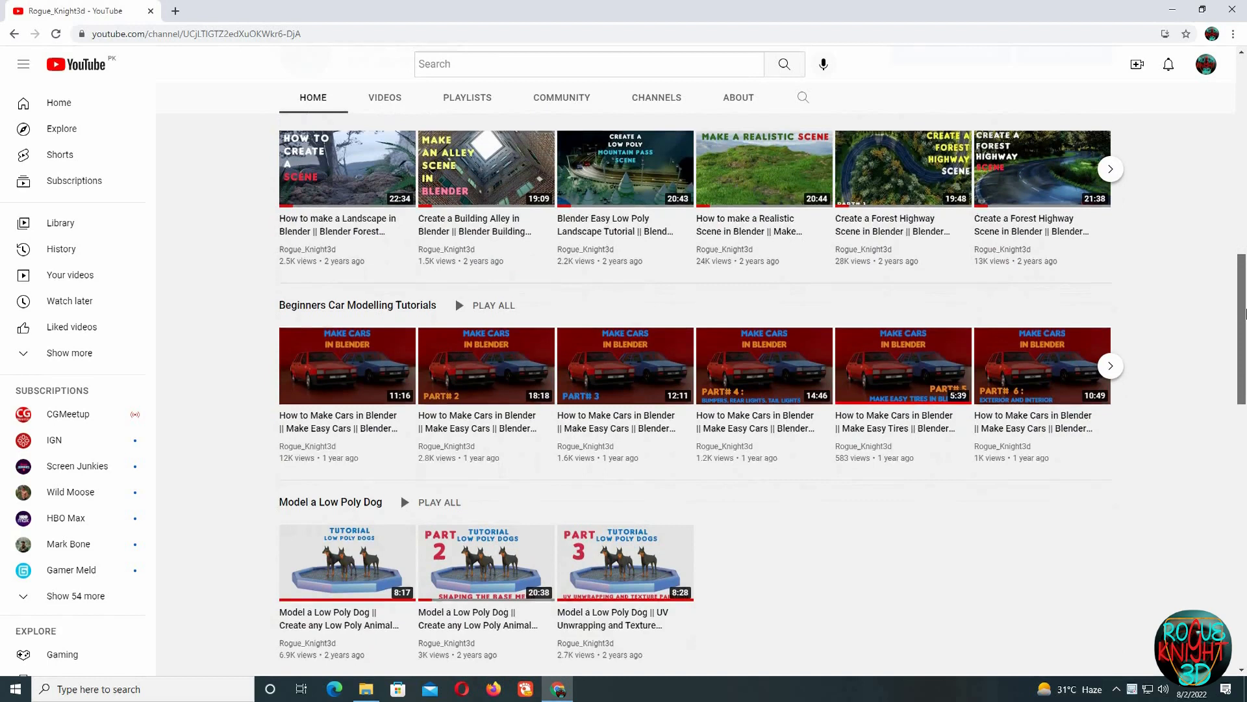
scroll(down, 3)
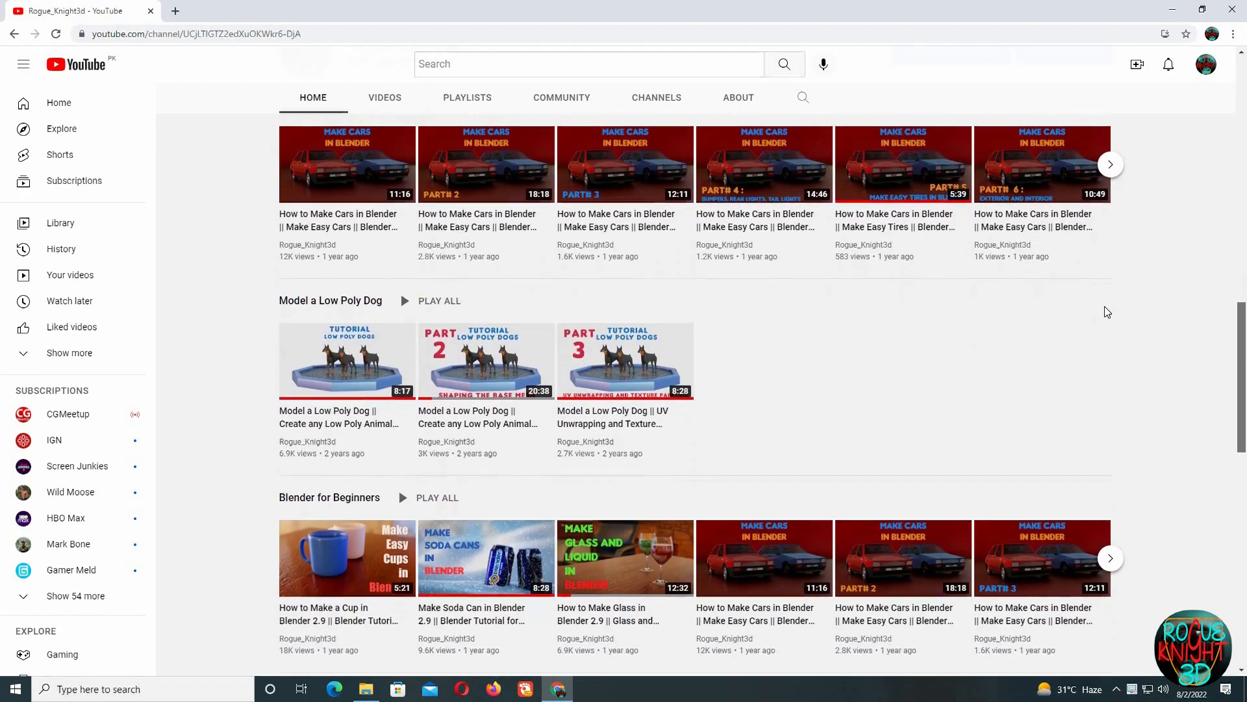
scroll(down, 3)
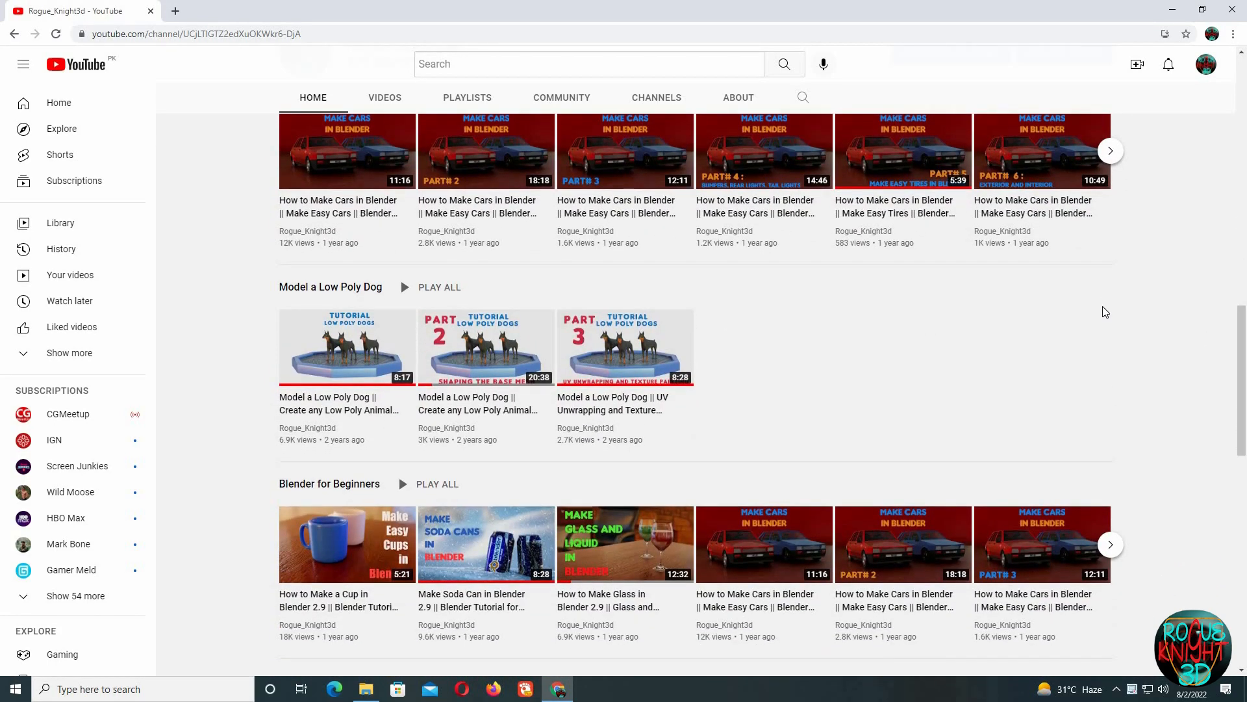
click(558, 689)
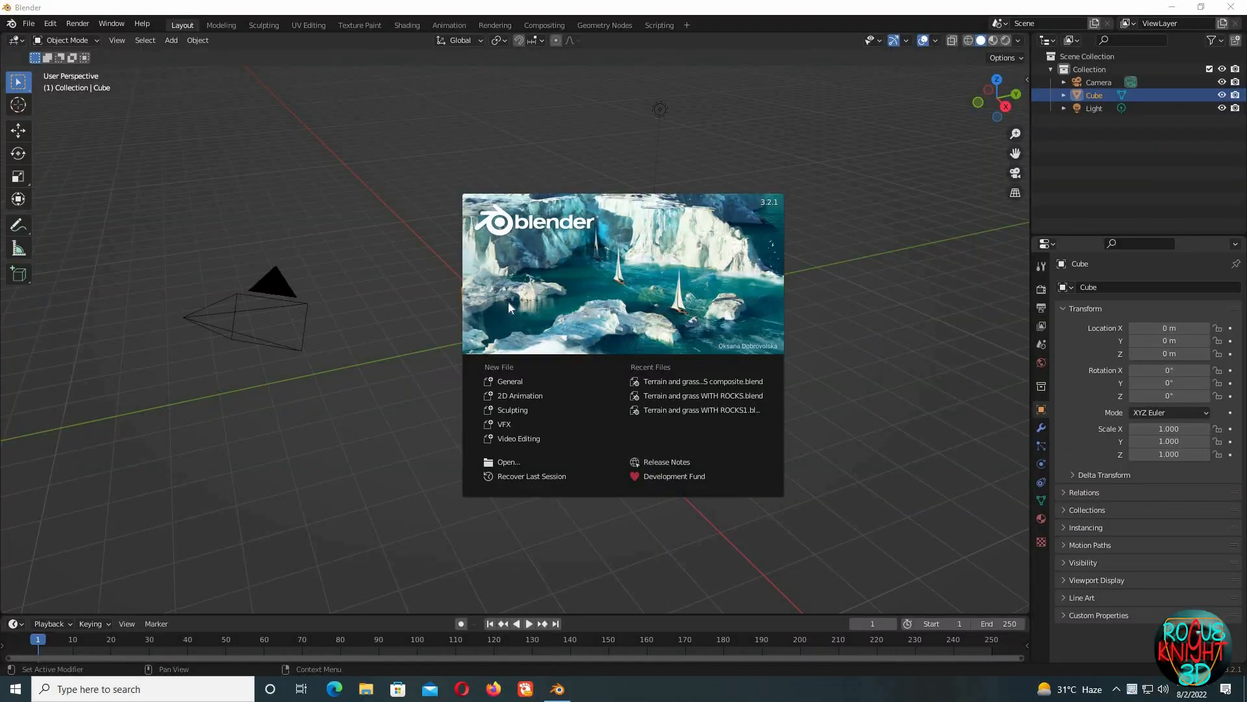
click(701, 409)
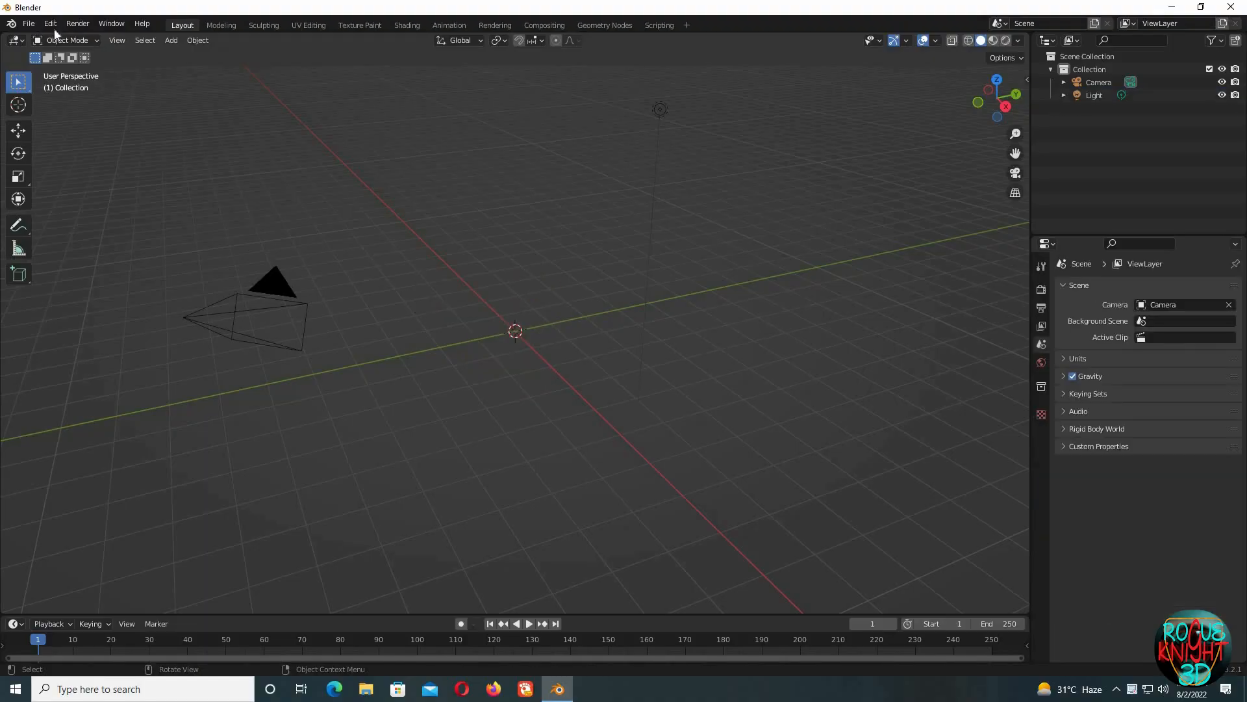
Step: Delete the default cube, leaving only the camera and light, and open the Edit menu
click(170, 40)
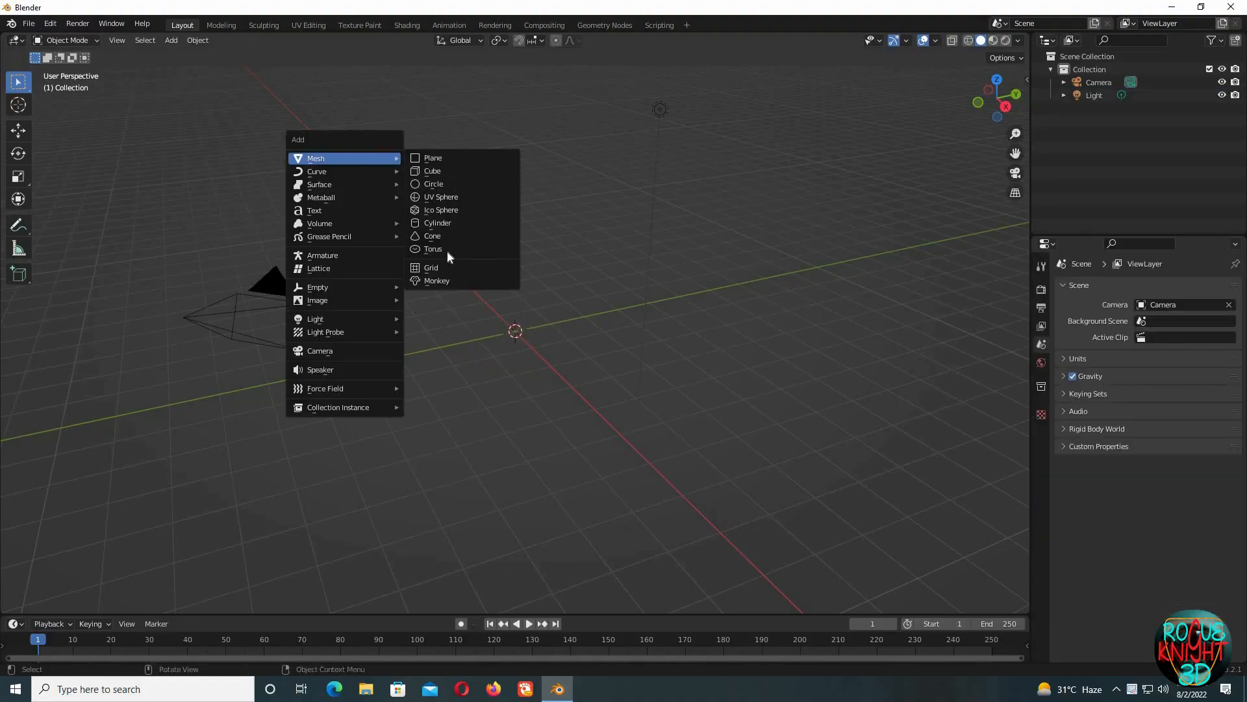
mouse_move(433, 158)
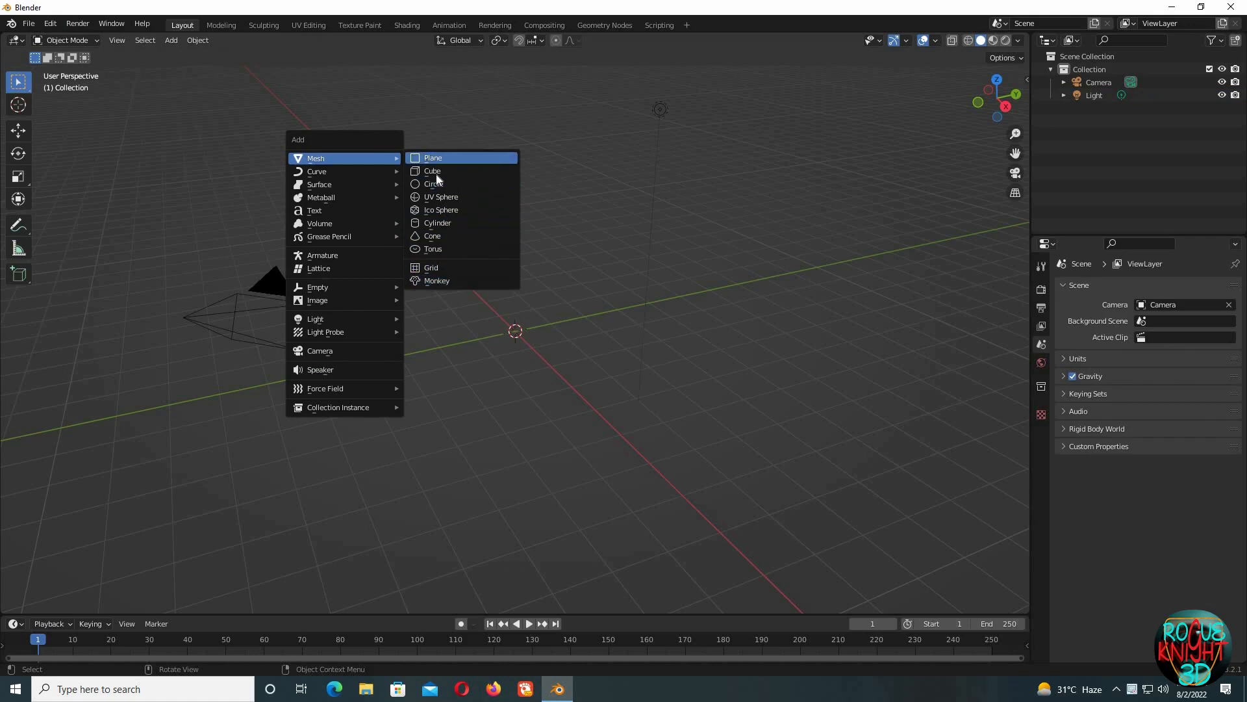
mouse_move(433, 170)
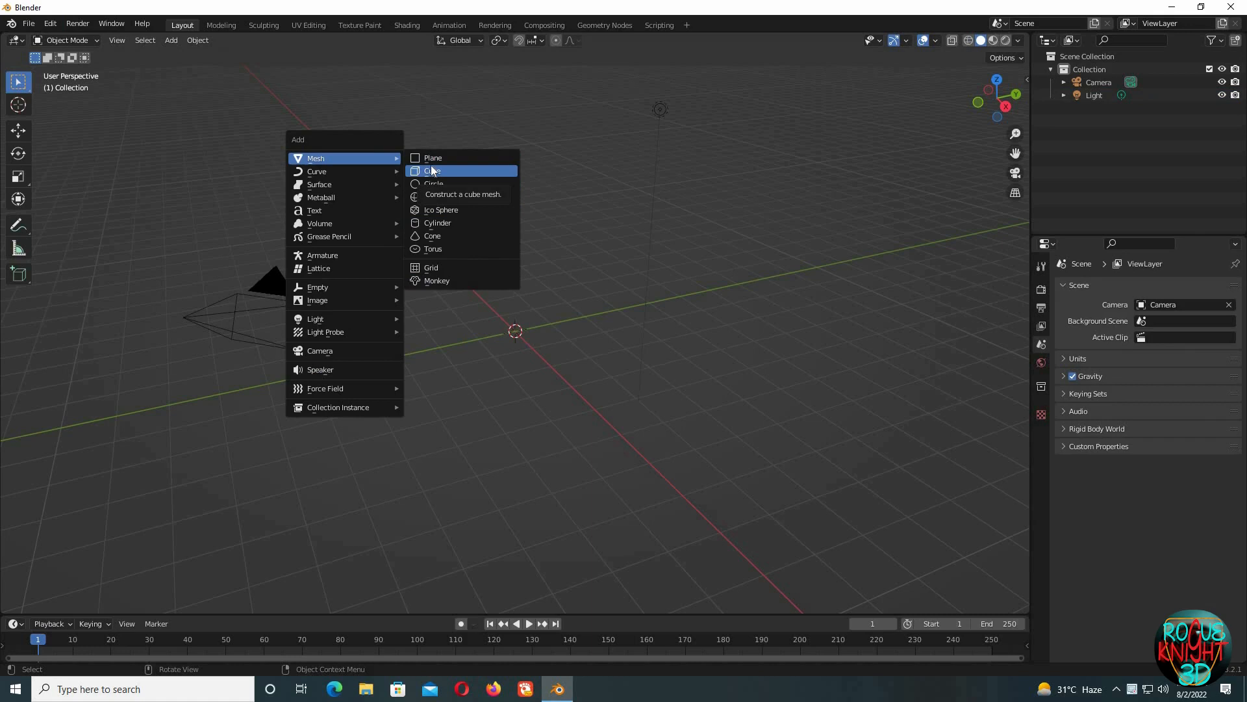
click(49, 23)
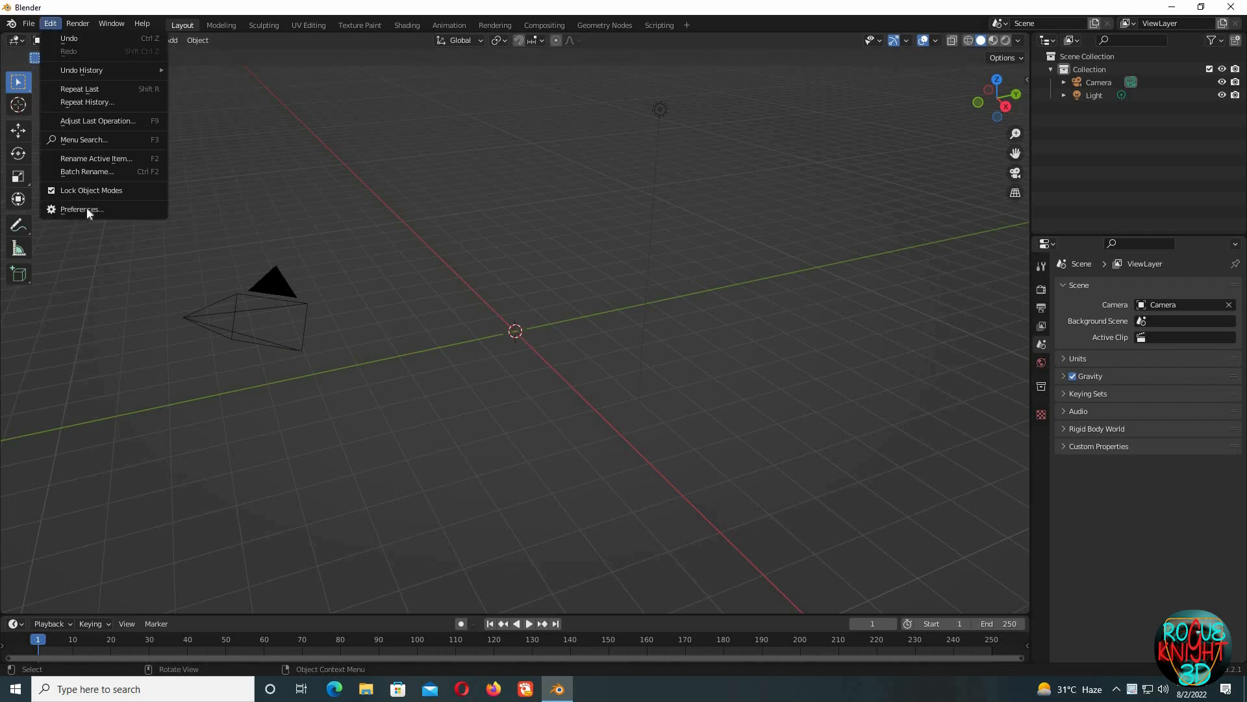
Step: Enable the Add Mesh: Extra Objects add-on in Preferences and close the window
click(79, 209)
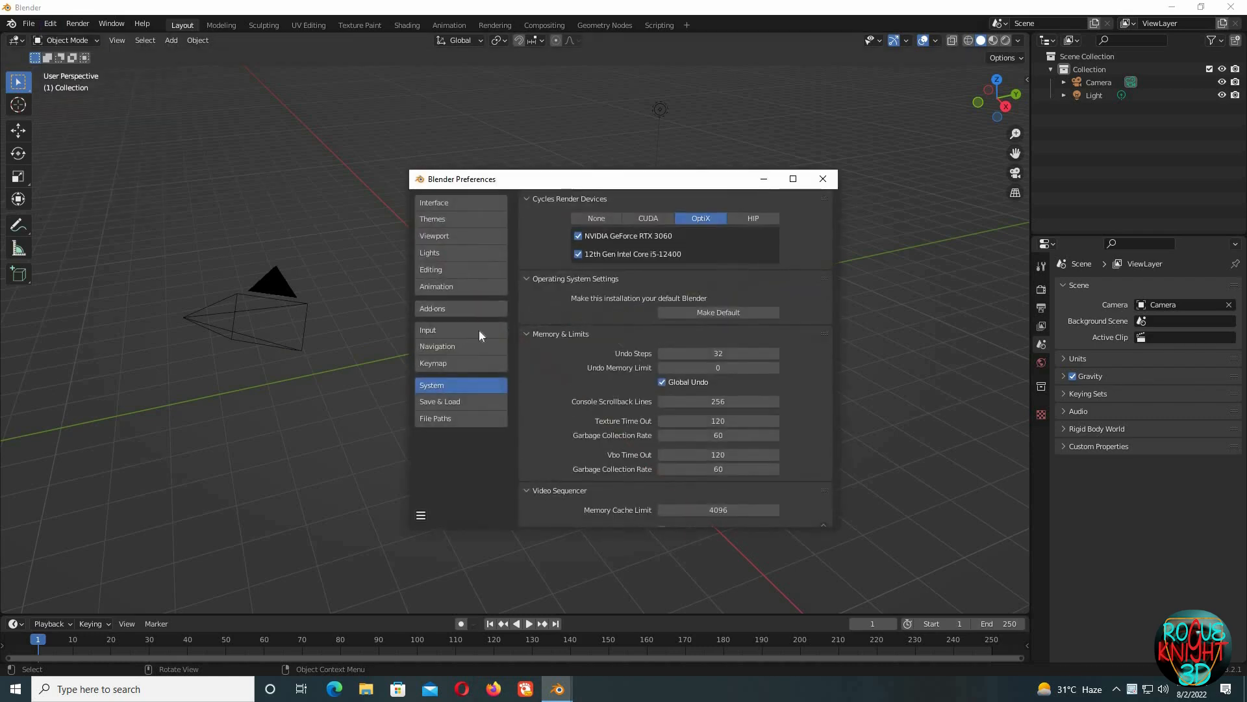
click(433, 308)
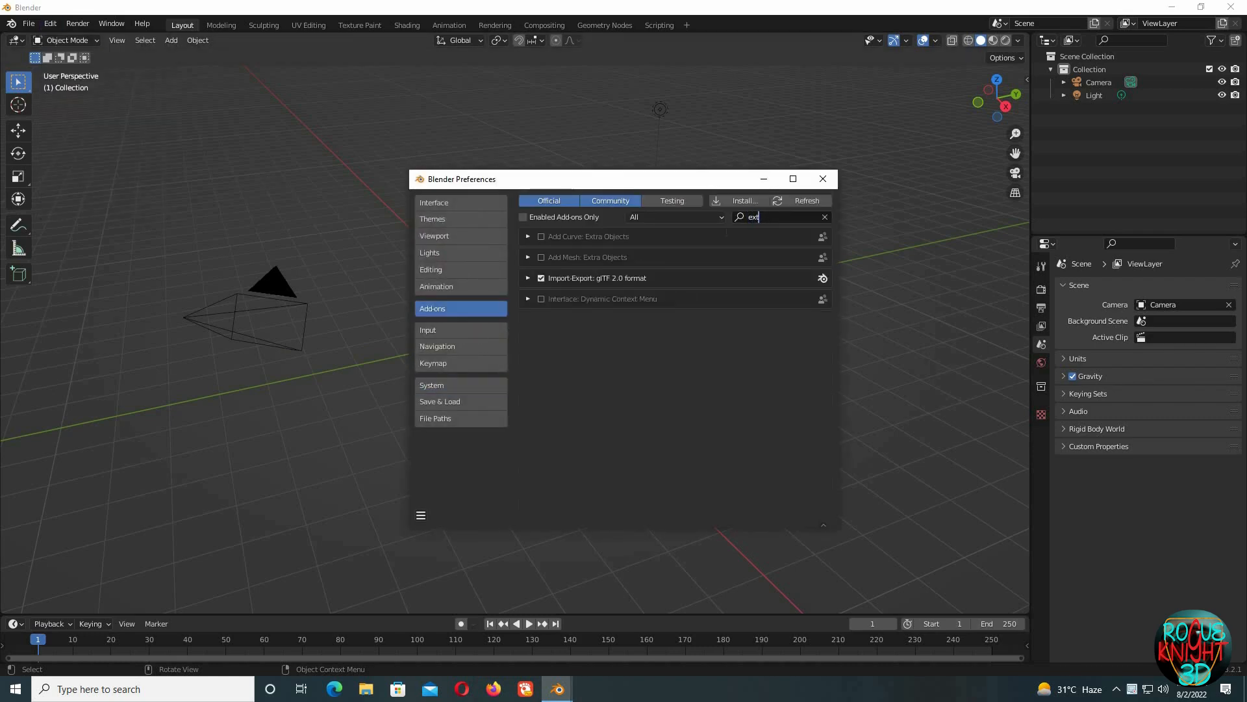
text(ra)
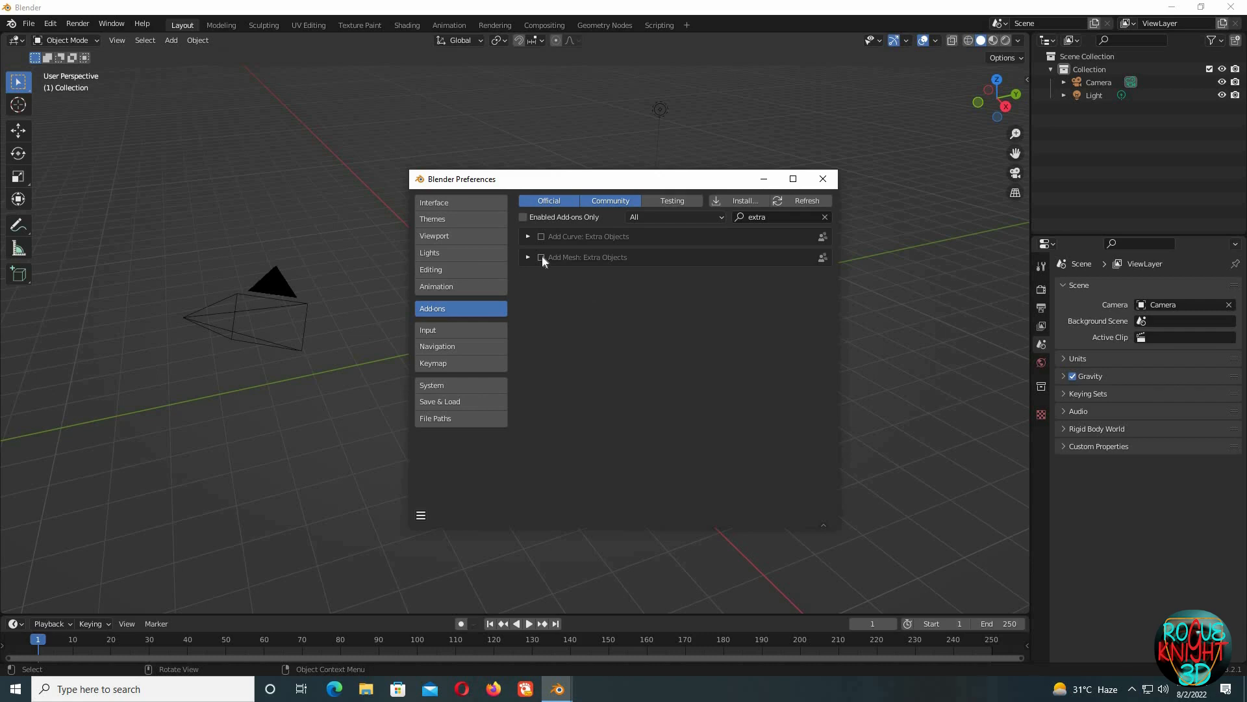
click(541, 257)
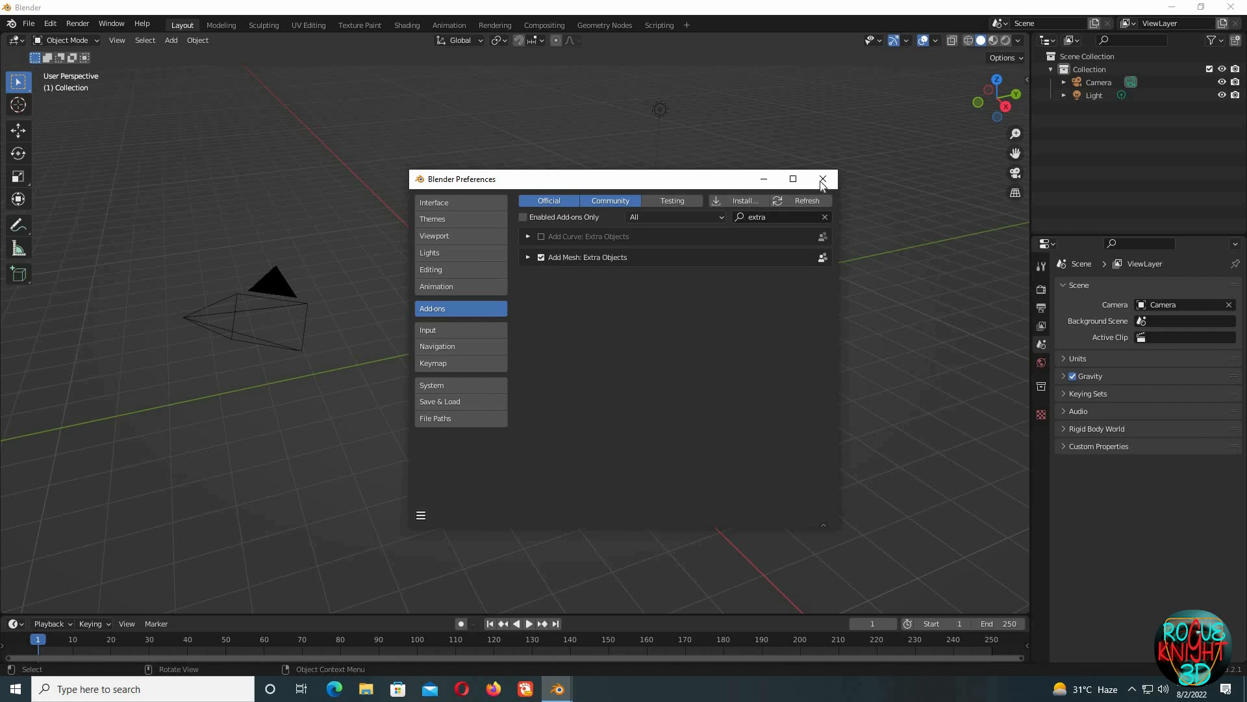
click(823, 179)
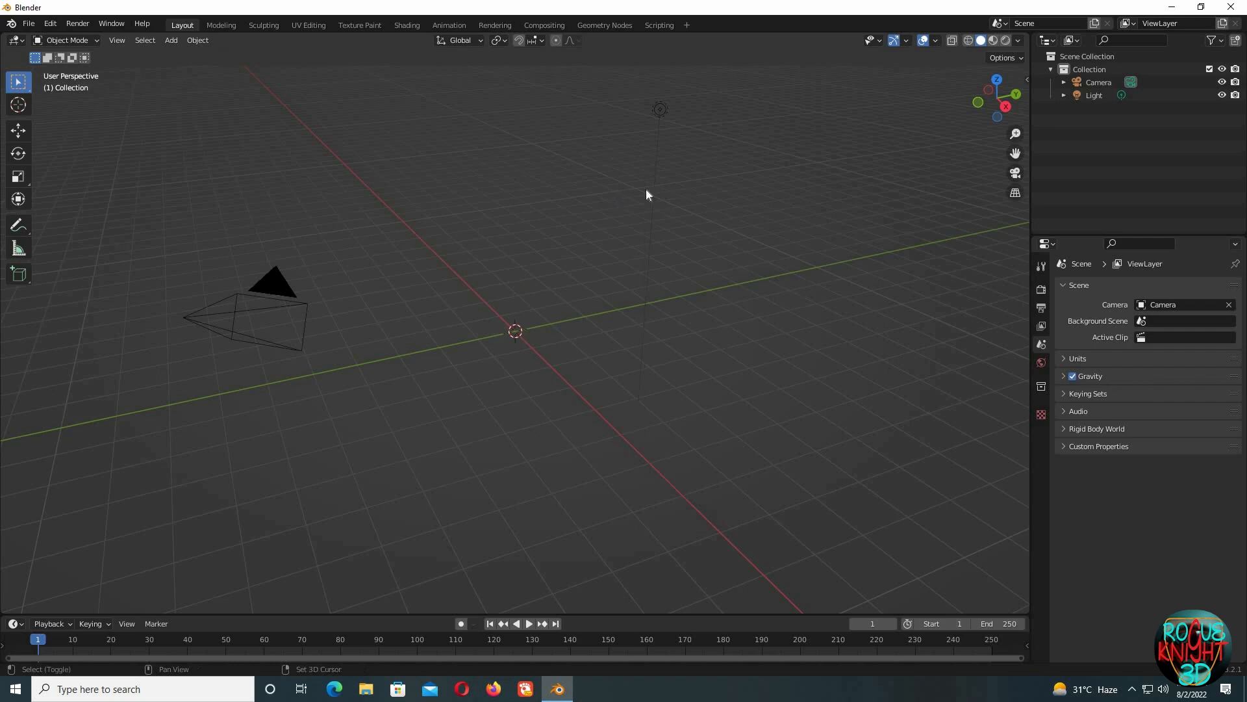
Step: Add a Rock Generator mesh and raise its deformation, roughness, detail and smooth iterations
click(170, 40)
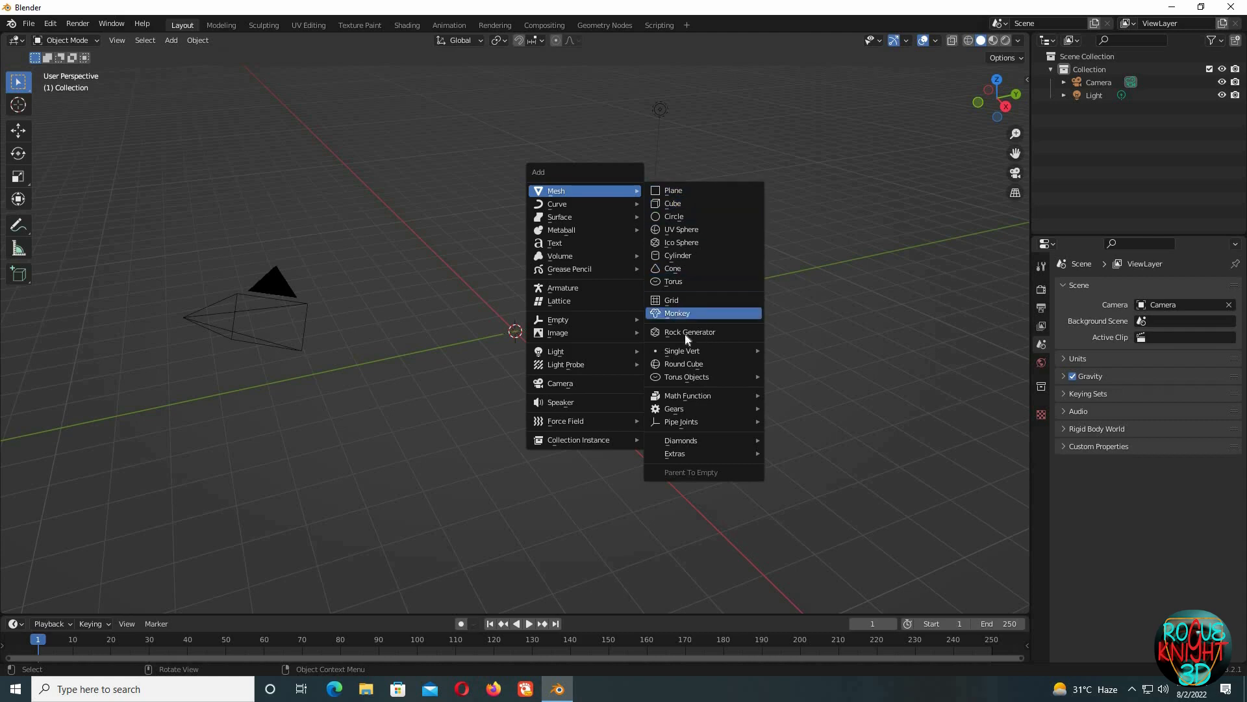
mouse_move(689, 331)
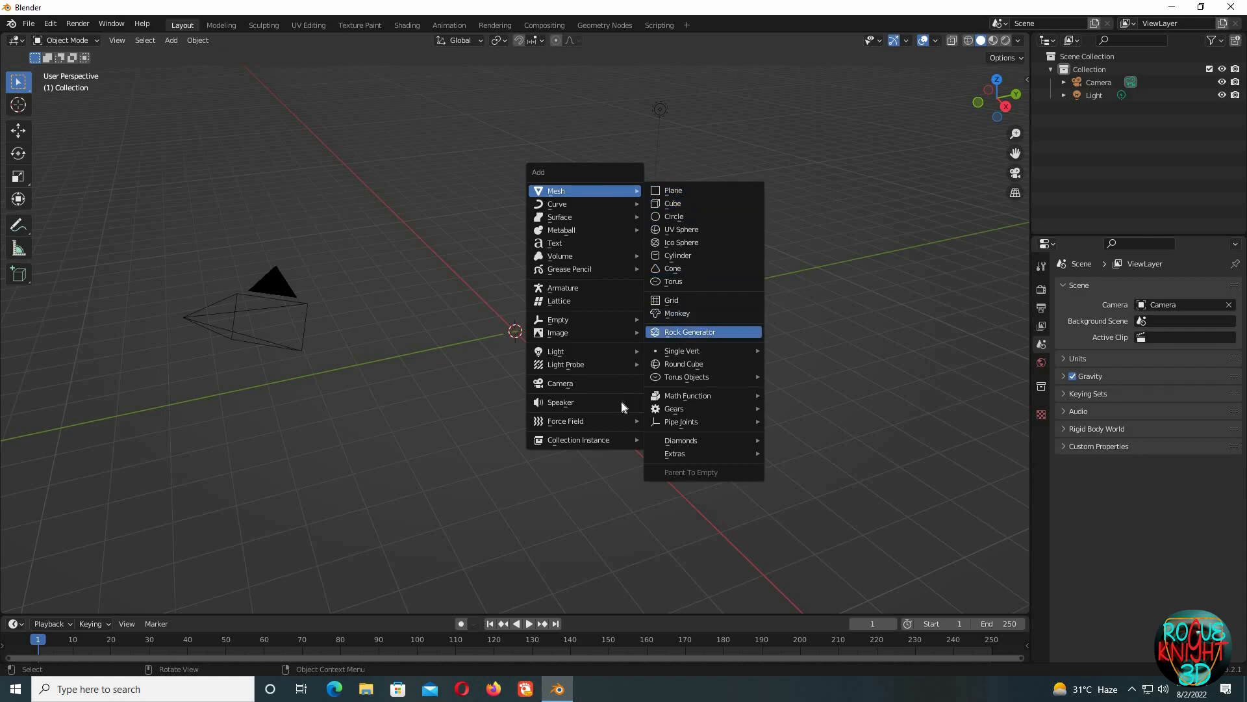
click(689, 331)
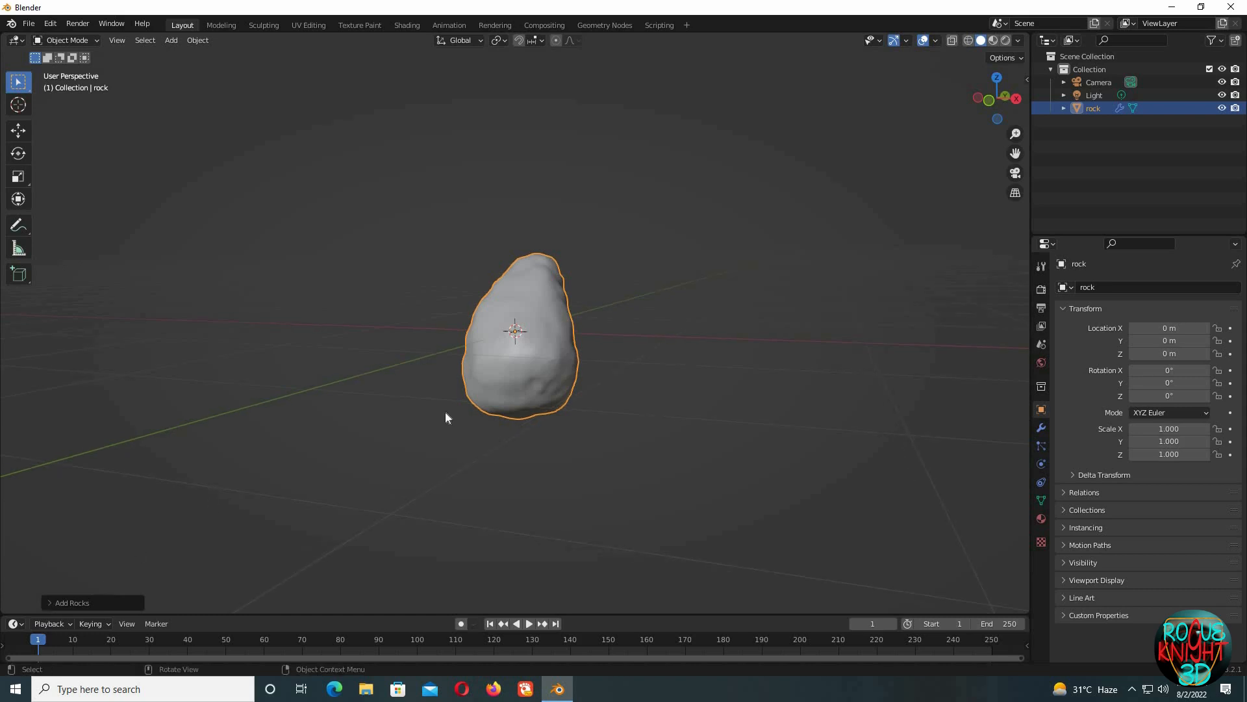
click(71, 602)
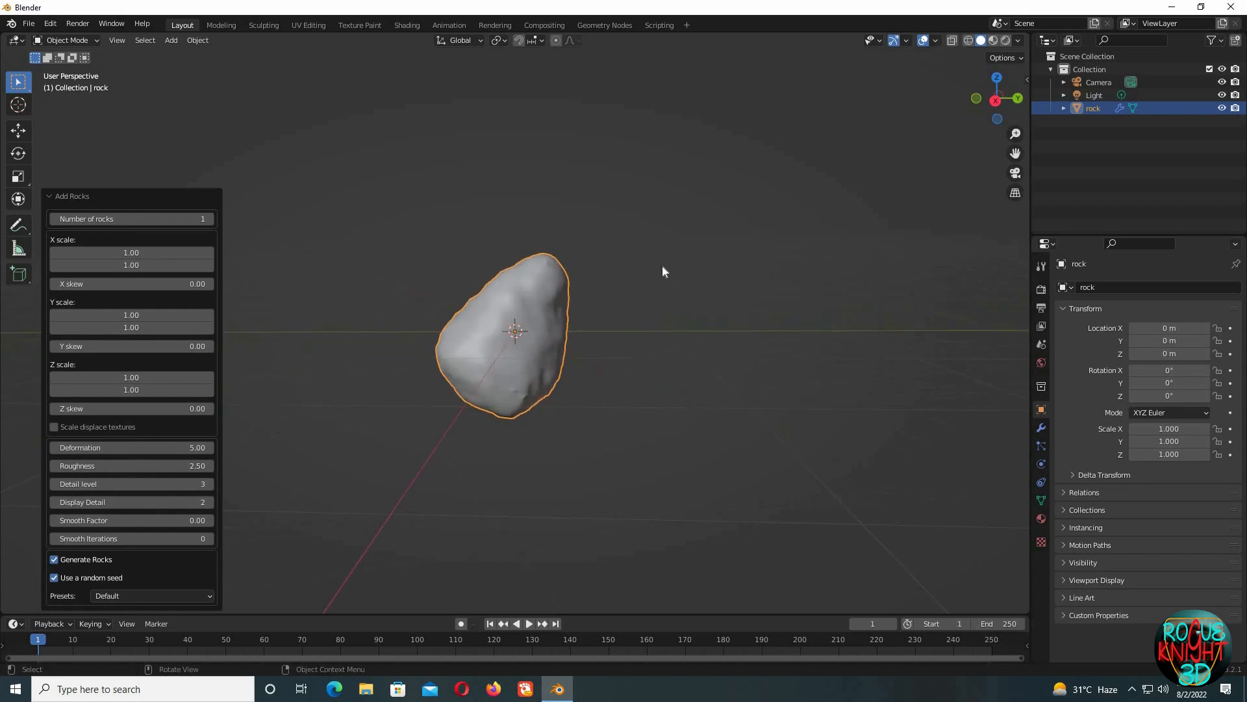
mouse_move(114, 430)
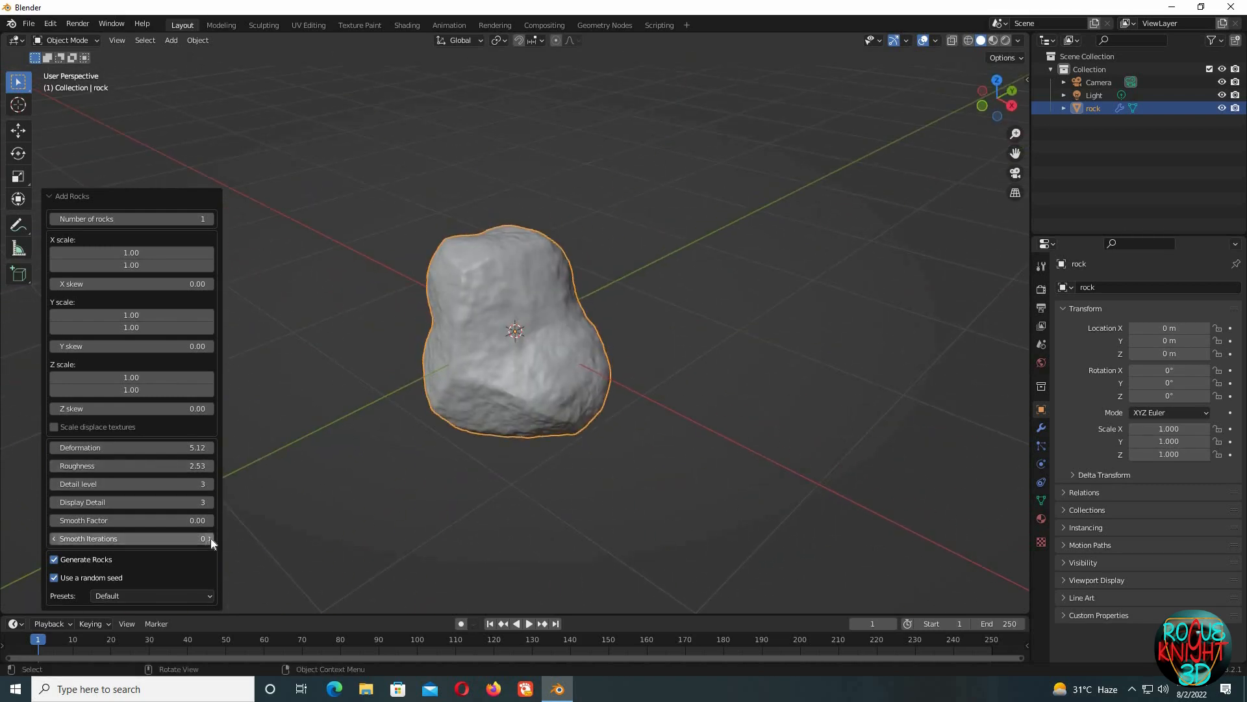
click(208, 538)
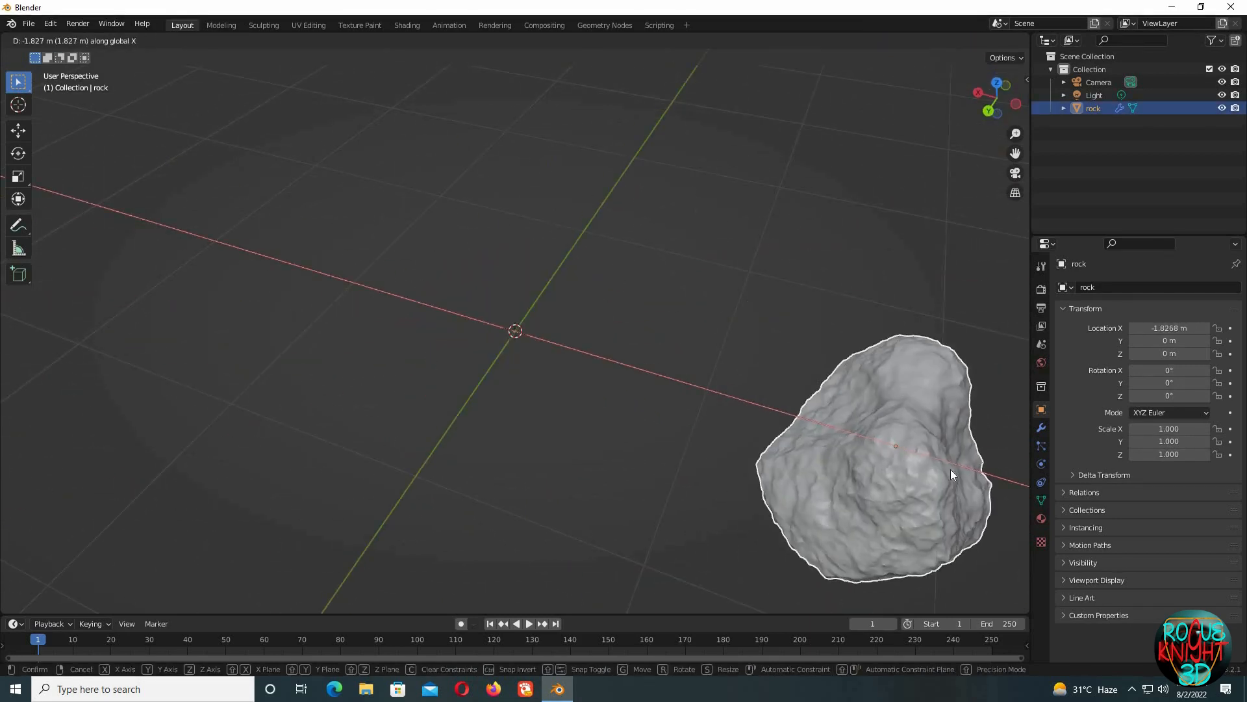
Step: Add a second rock, rock.001, with a fixed user seed and higher roughness
click(170, 41)
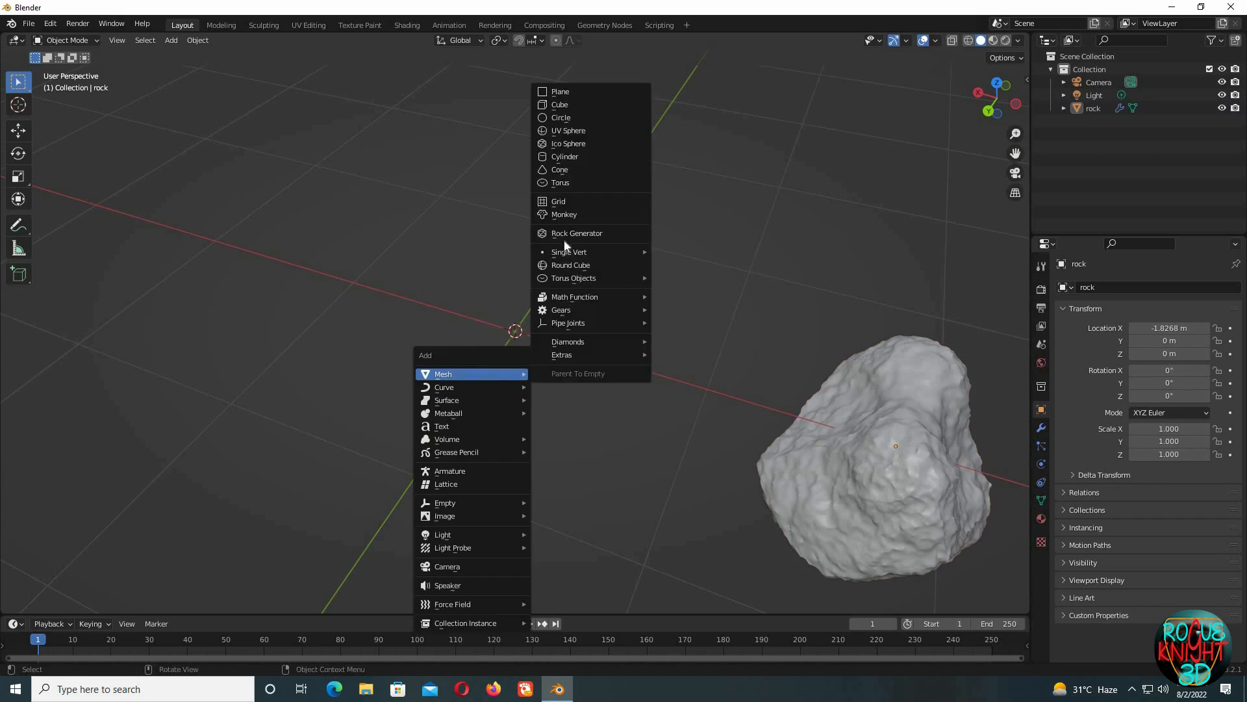
click(577, 232)
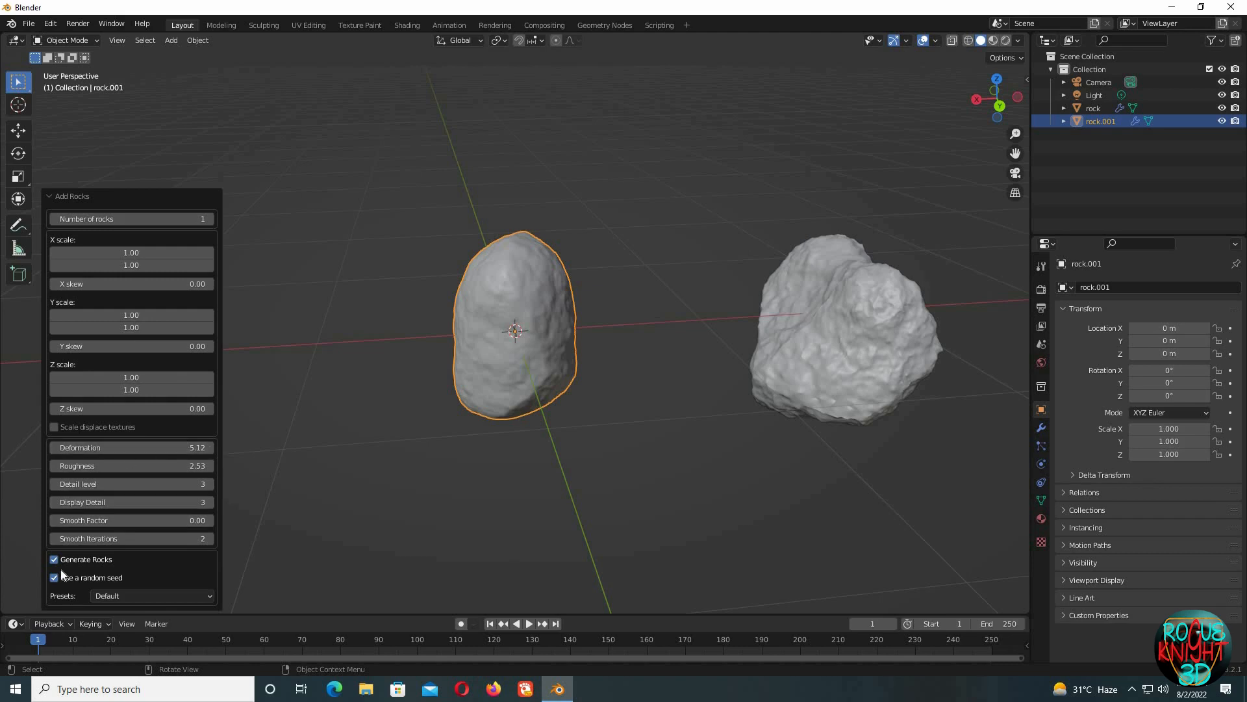
mouse_move(53, 577)
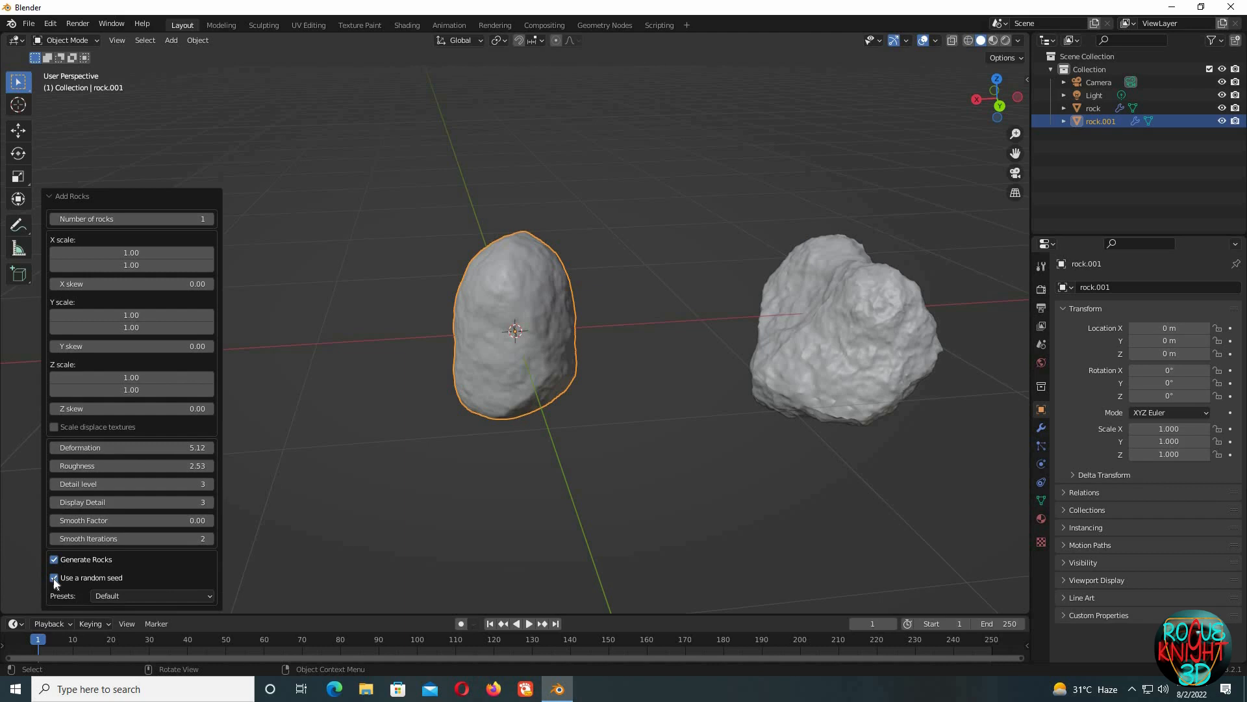
click(54, 577)
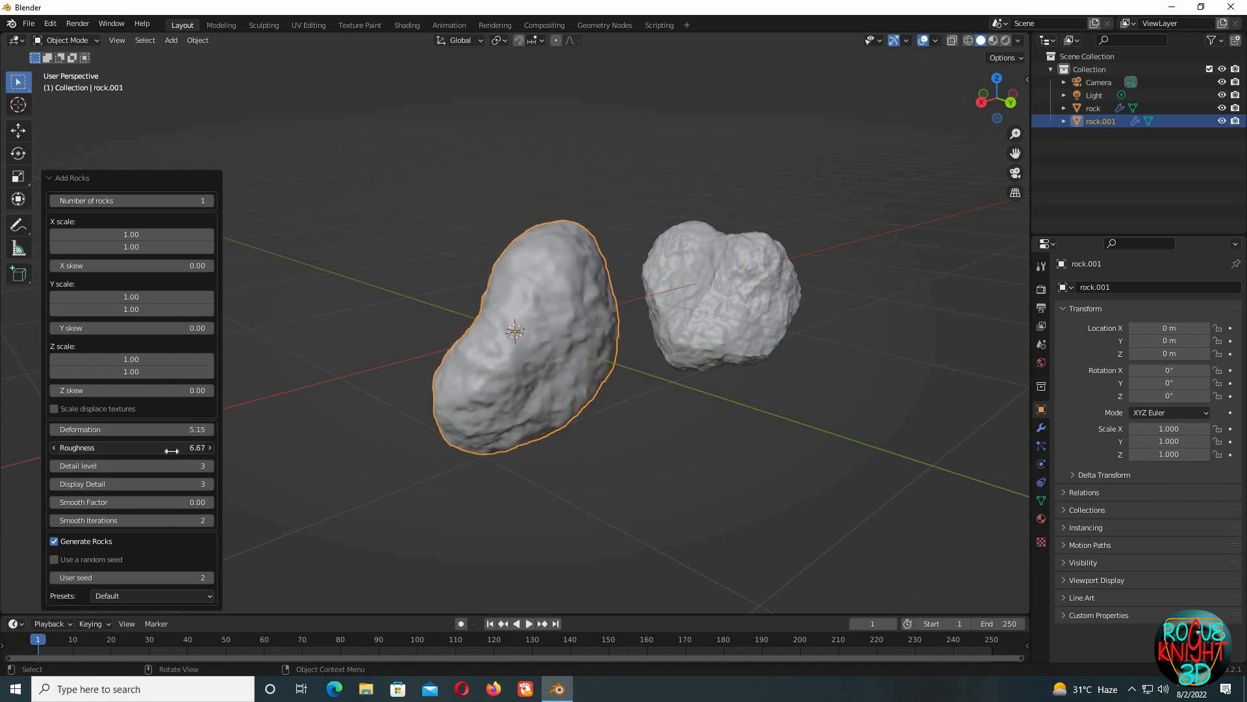
click(515, 484)
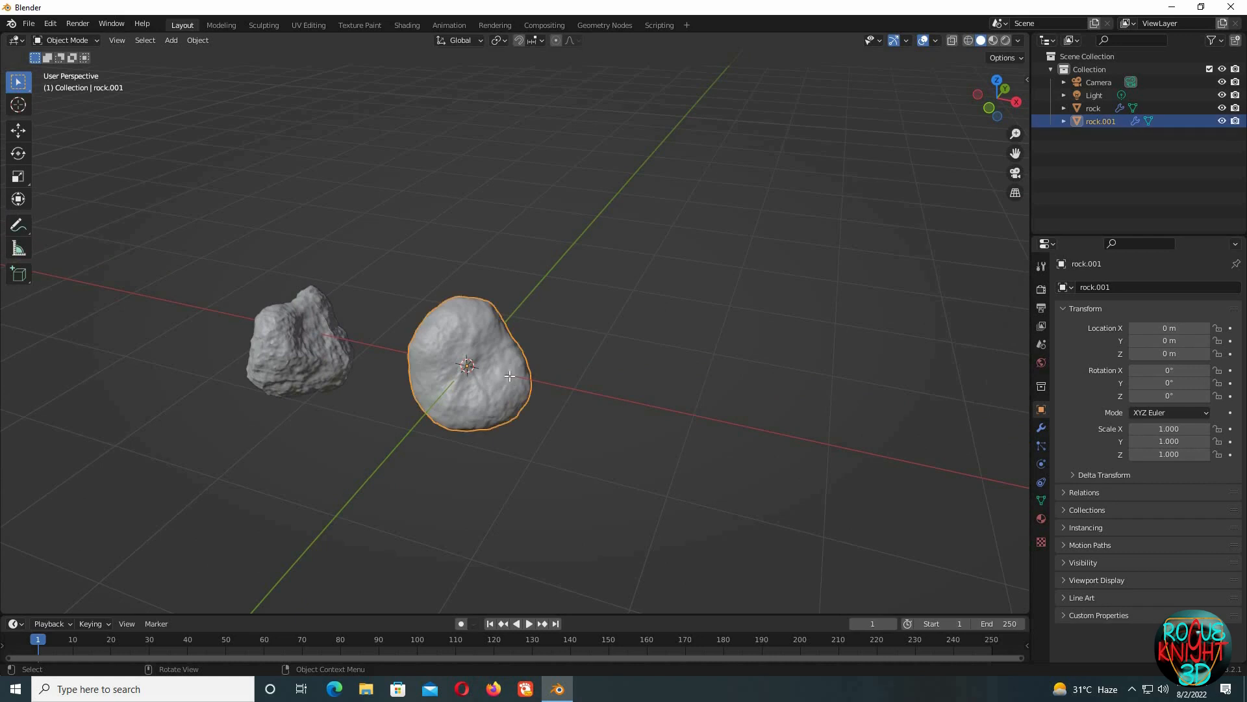
Step: Show rock.001's modifier stack with its subdivision and displacement modifiers
key(Tab)
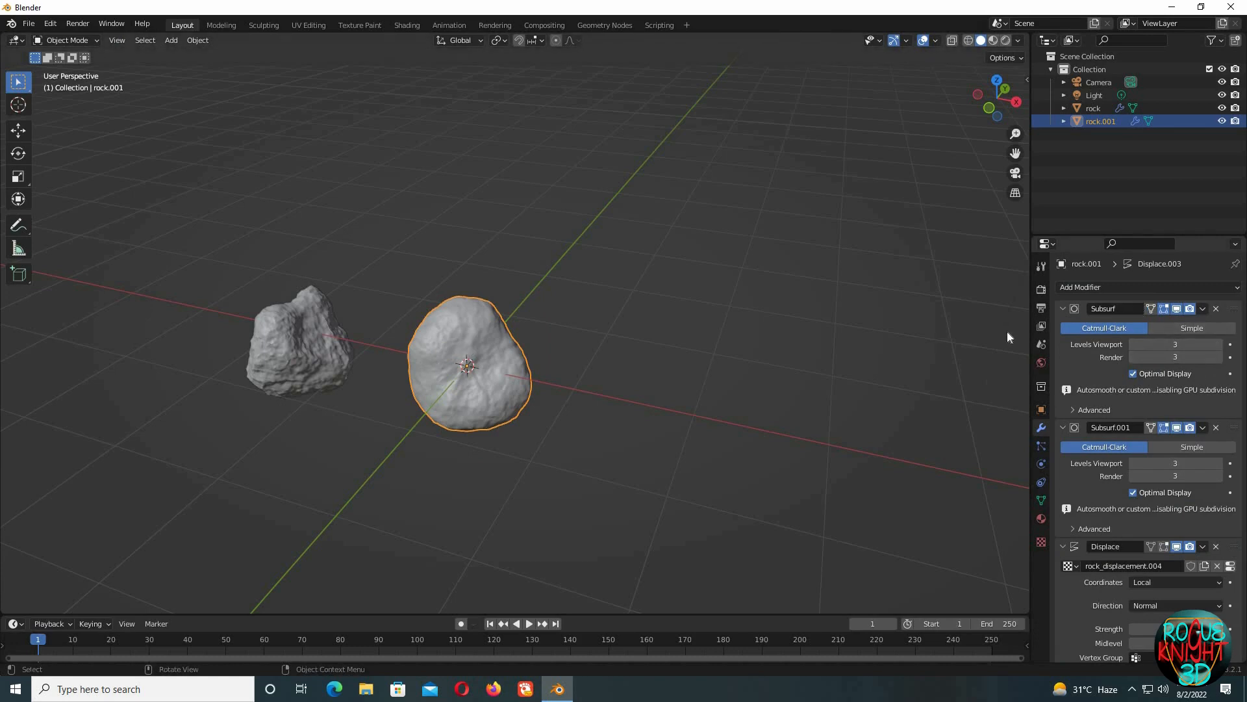
mouse_move(505, 352)
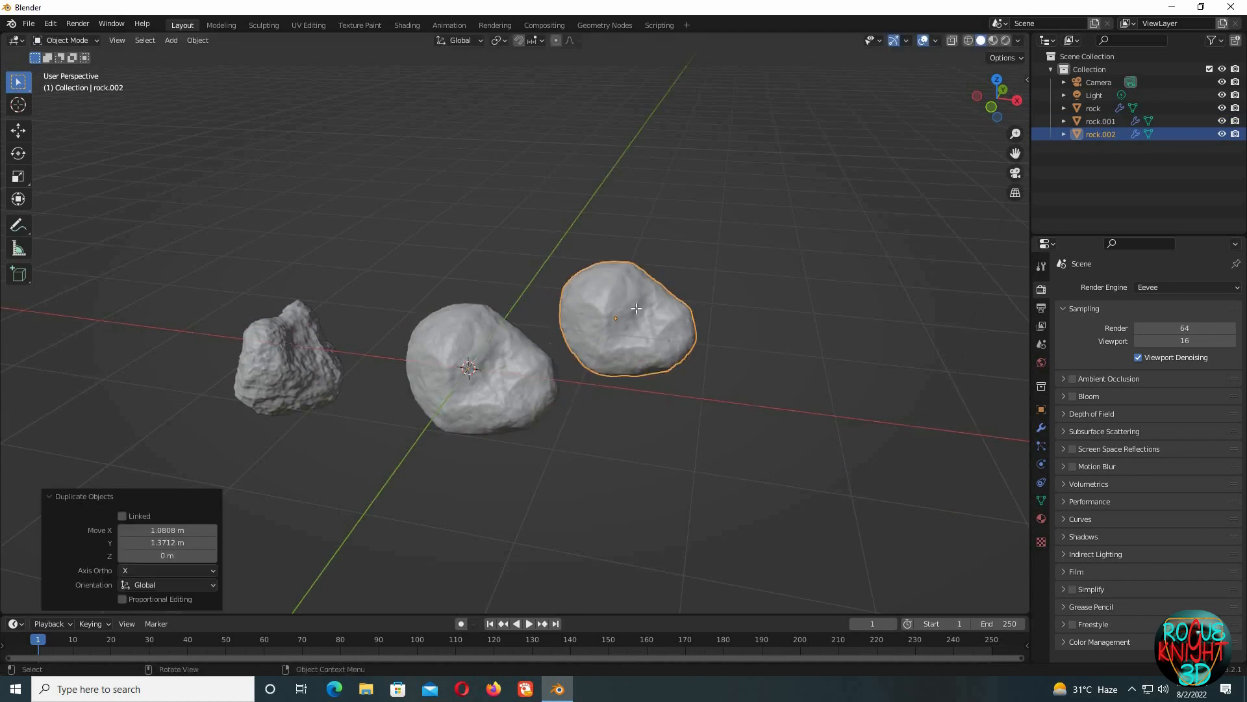
Step: Move the third rock, rock.002, into place beside the others
key(g)
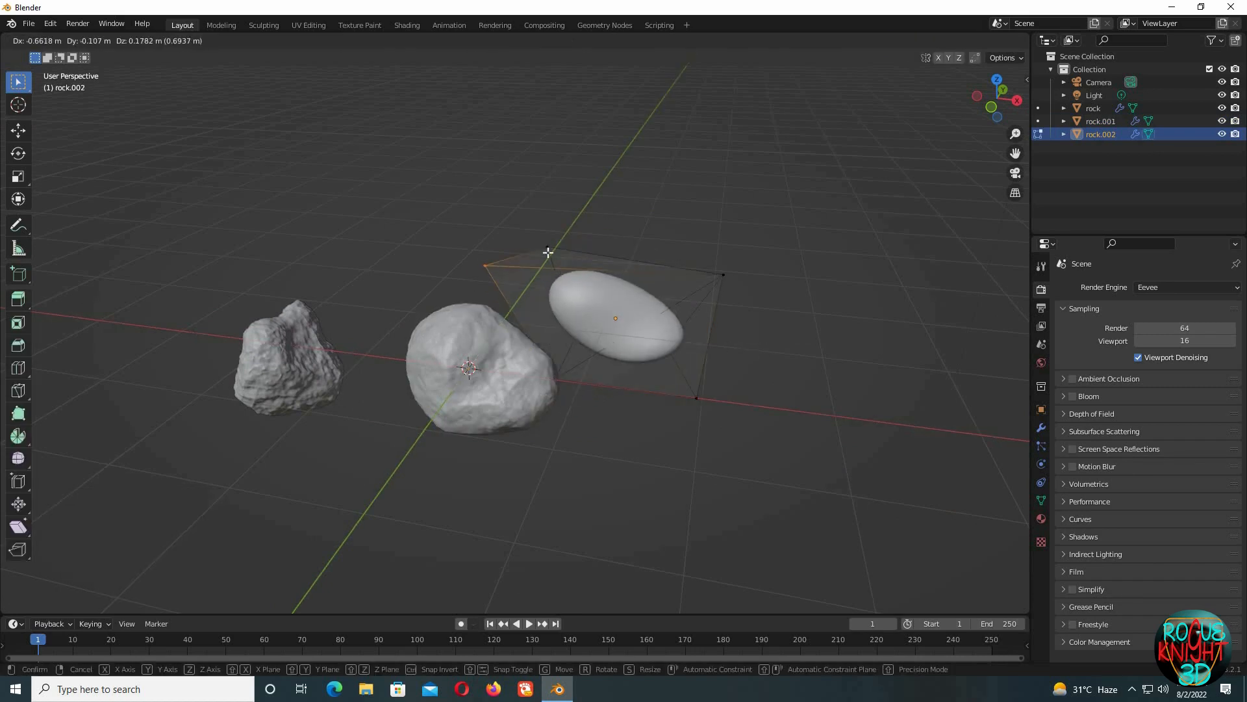
key(Tab)
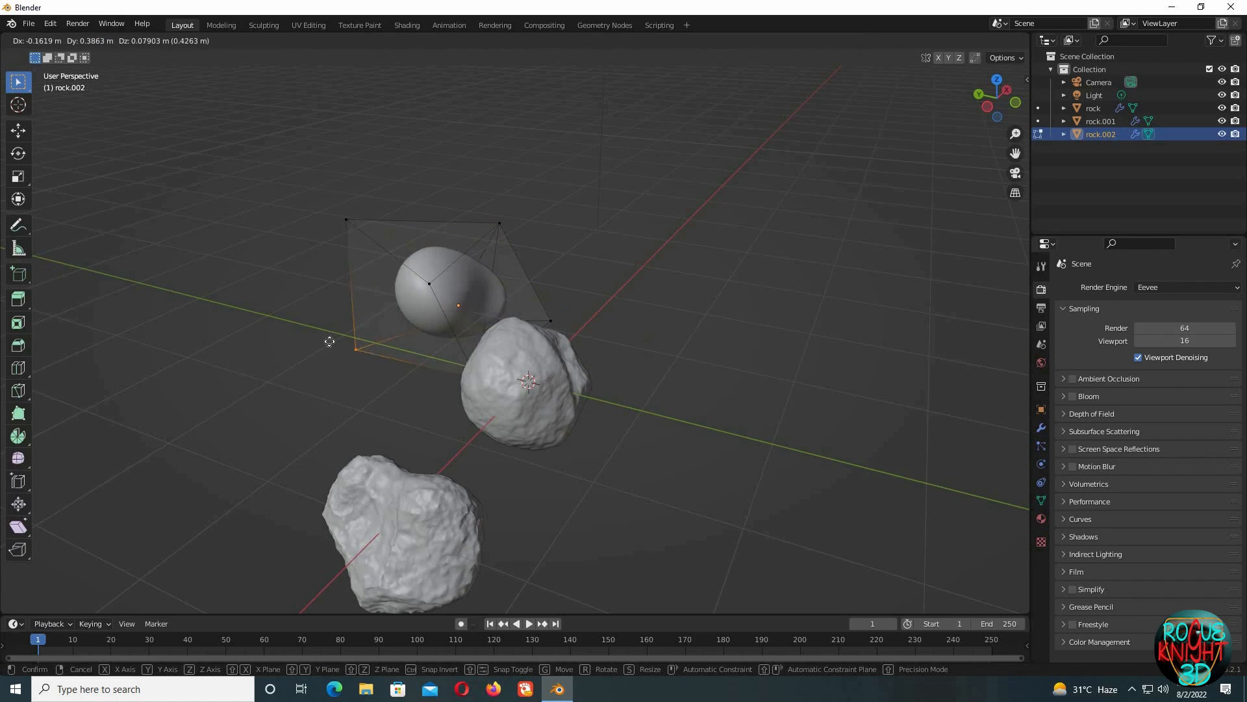
click(336, 360)
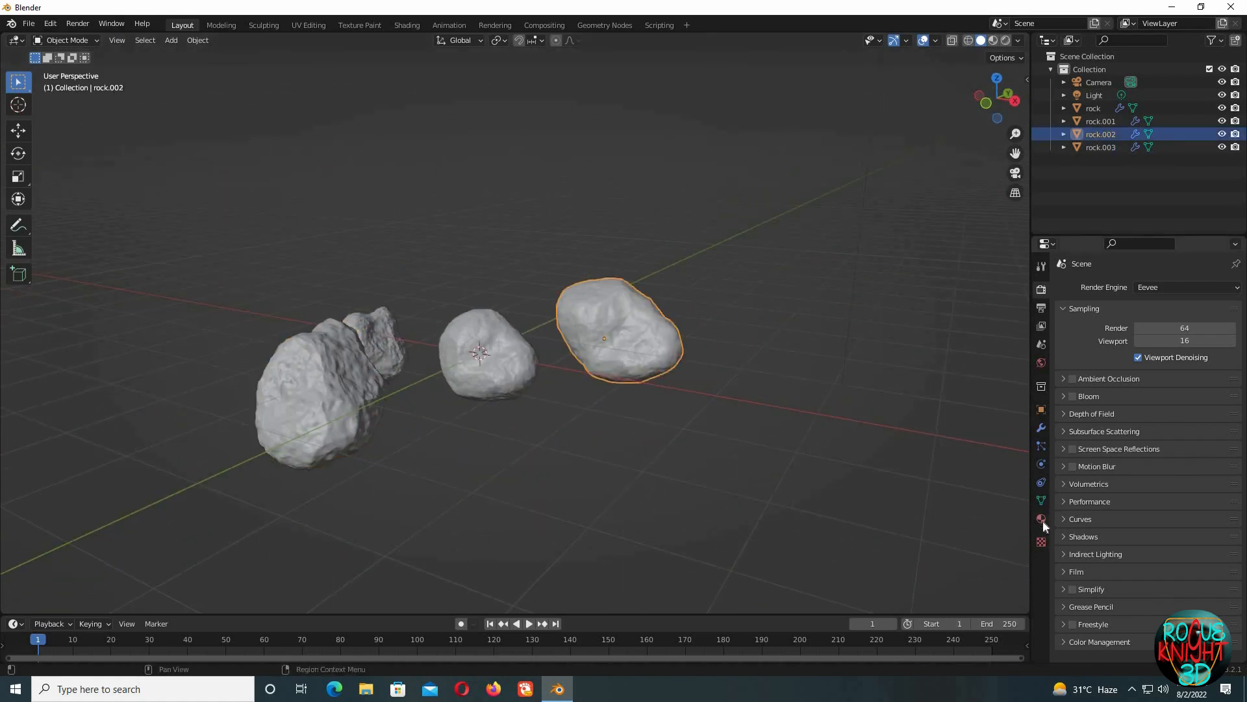
Step: Scale up a ground plane under the rocks in Shading and create Material.001 for rock.002
click(406, 24)
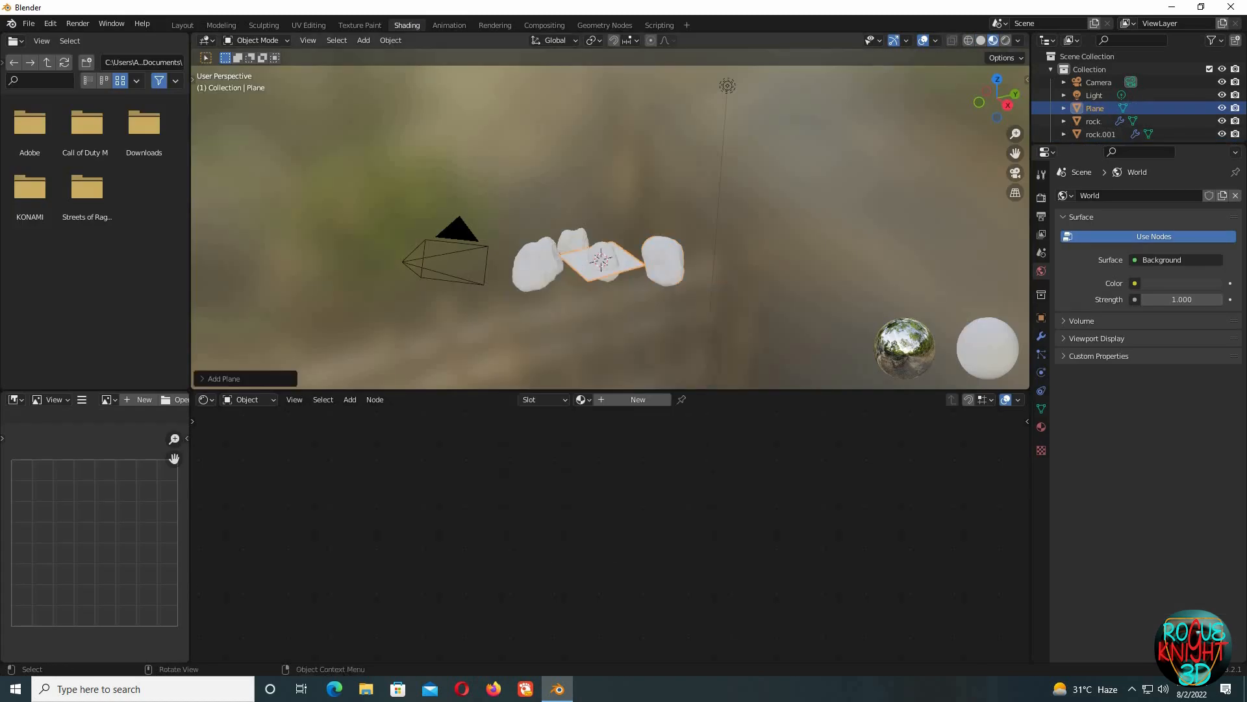
key(s)
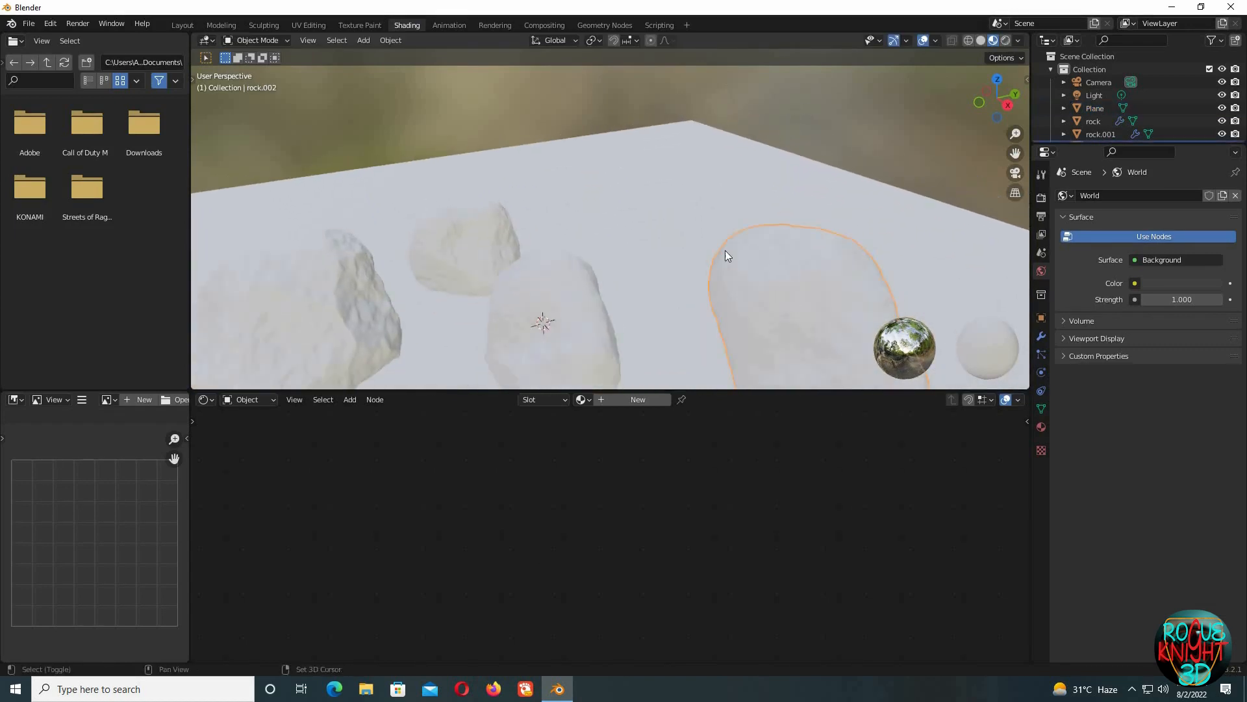
drag(676, 239, 660, 207)
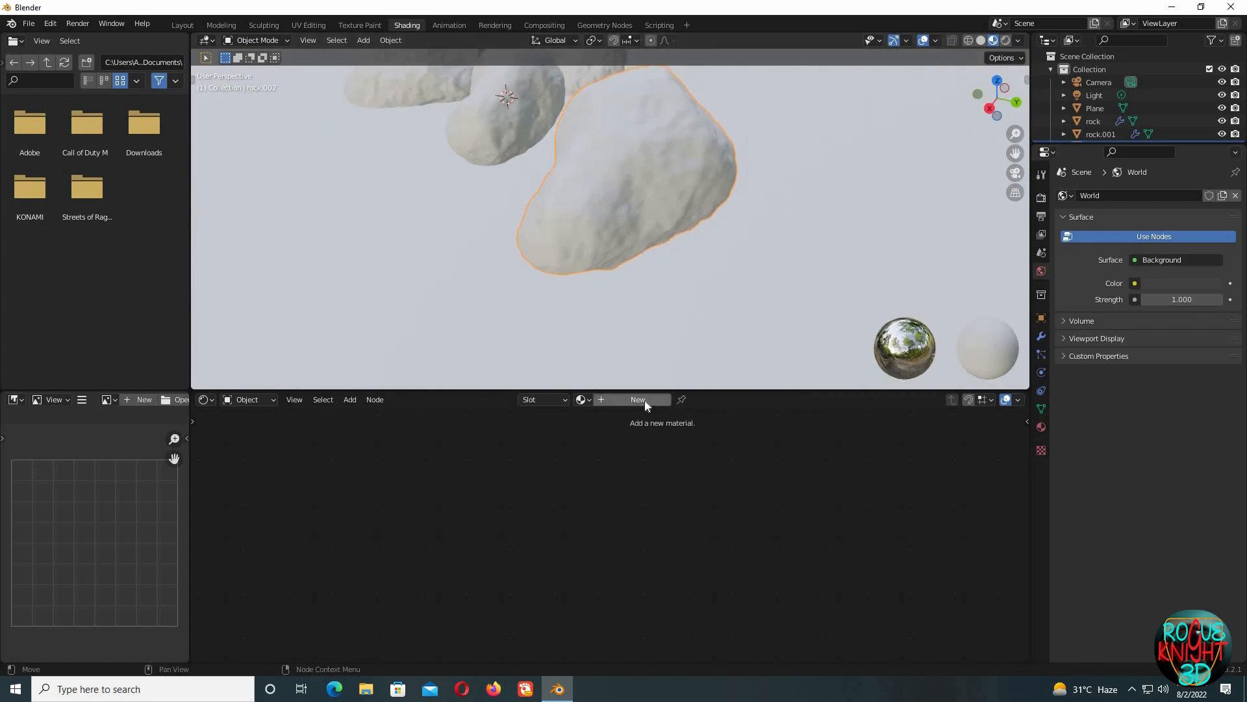
click(638, 399)
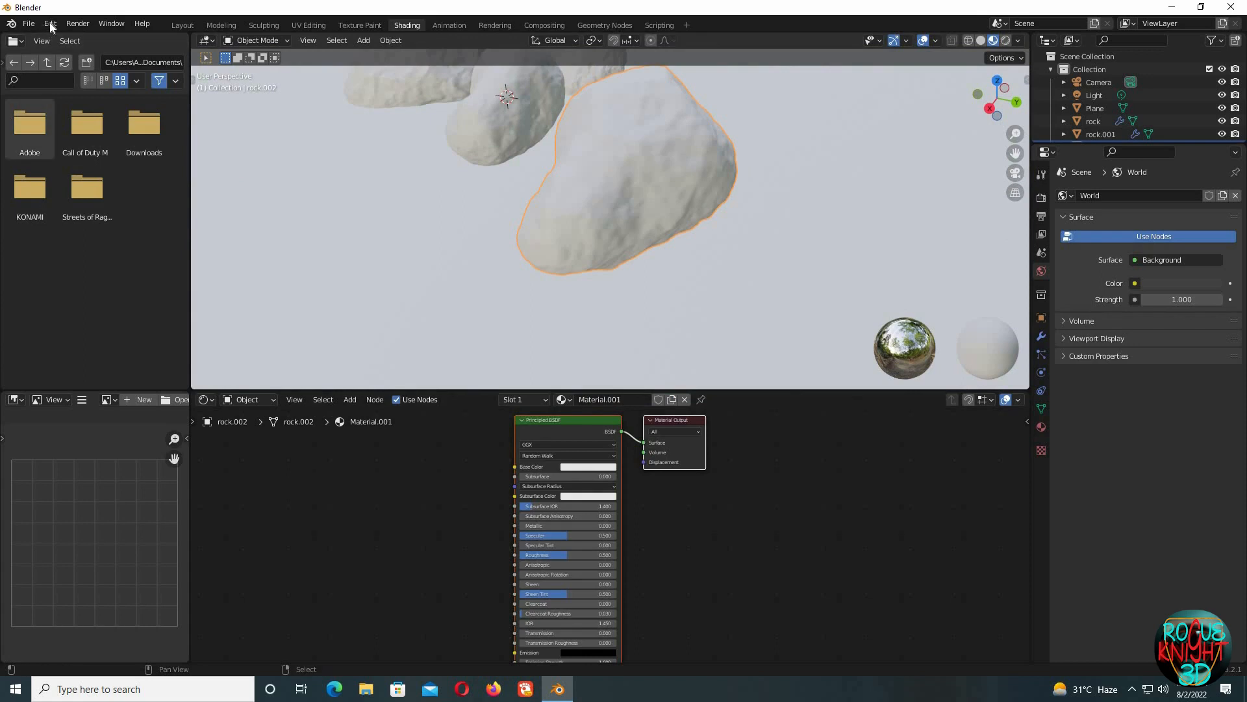
click(49, 23)
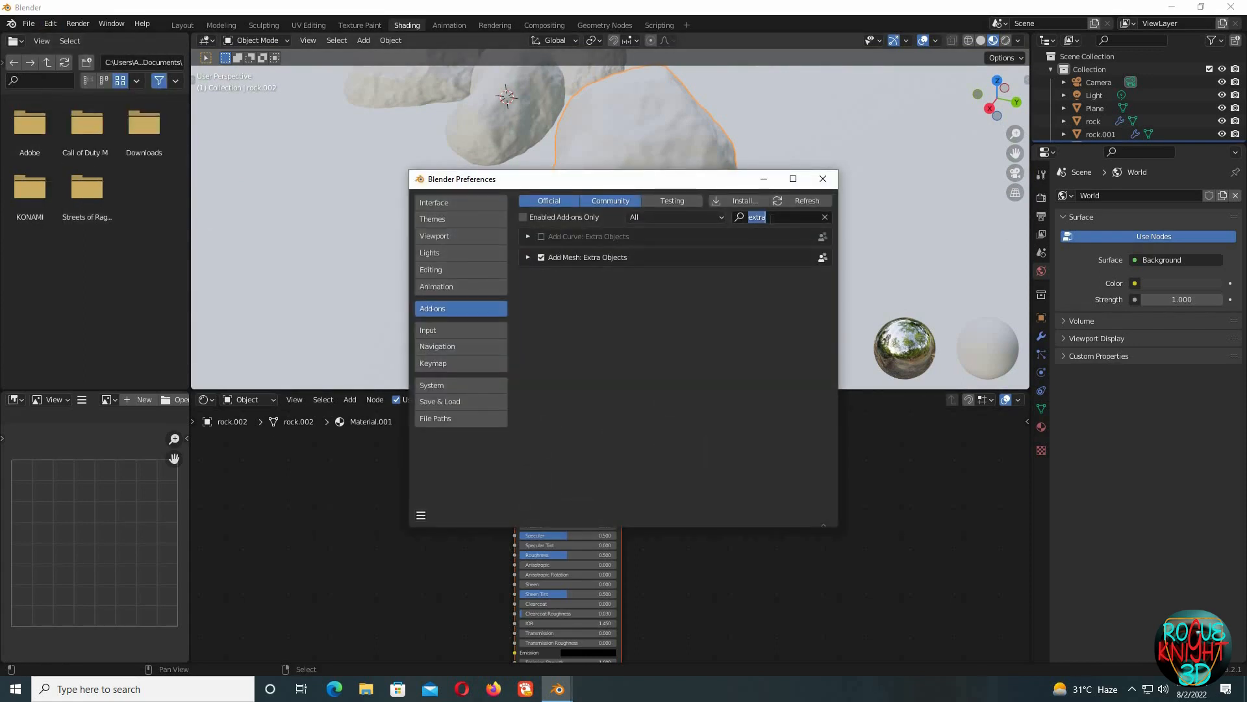
Step: Enable the Node Wrangler add-on in Preferences and close the window
text(node)
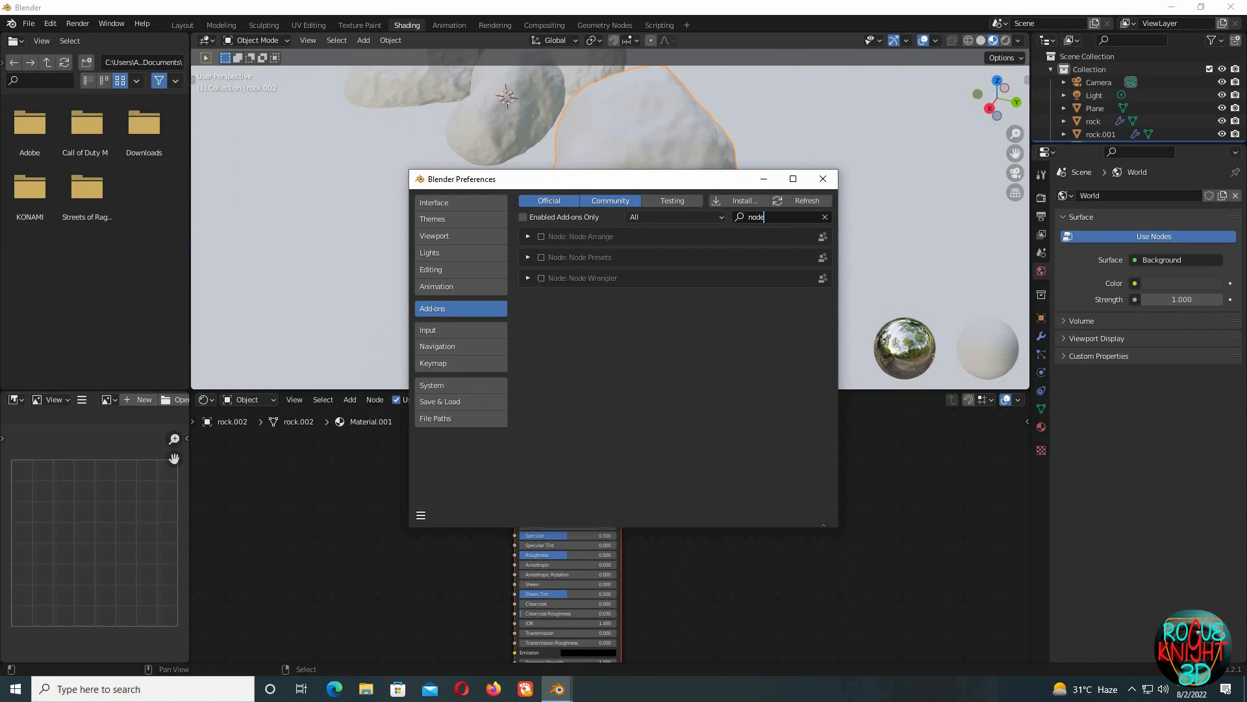
click(540, 278)
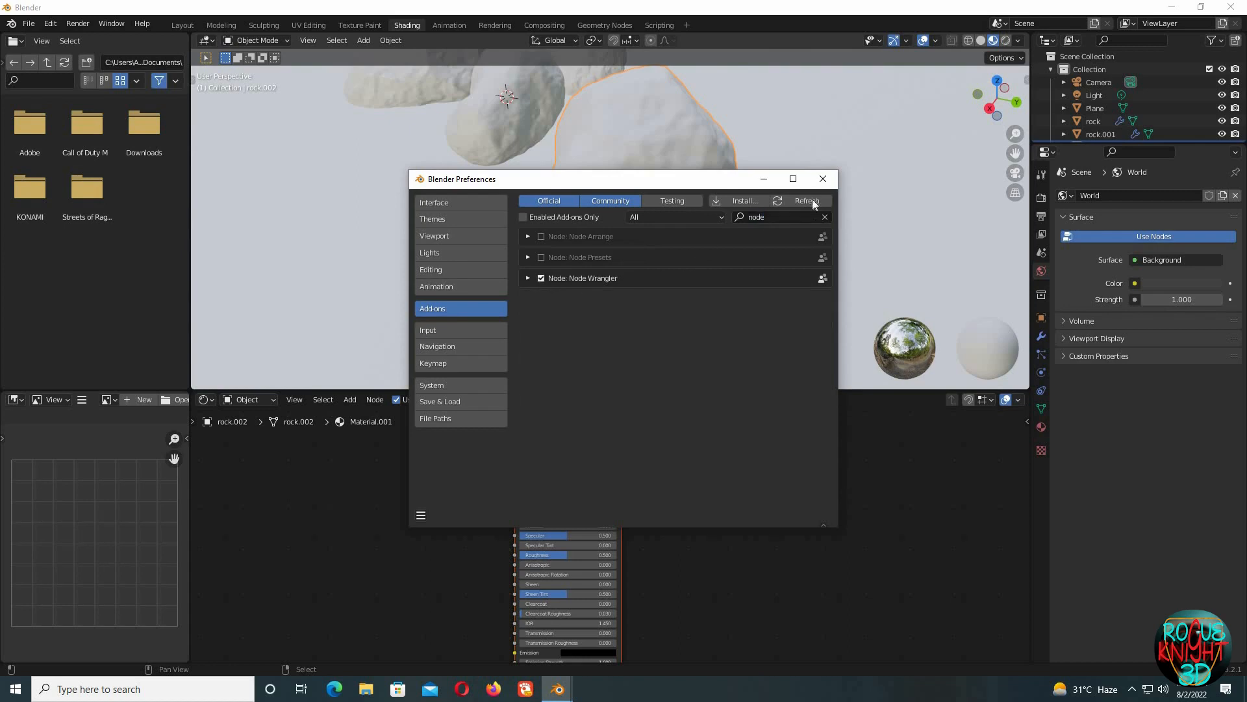
click(822, 178)
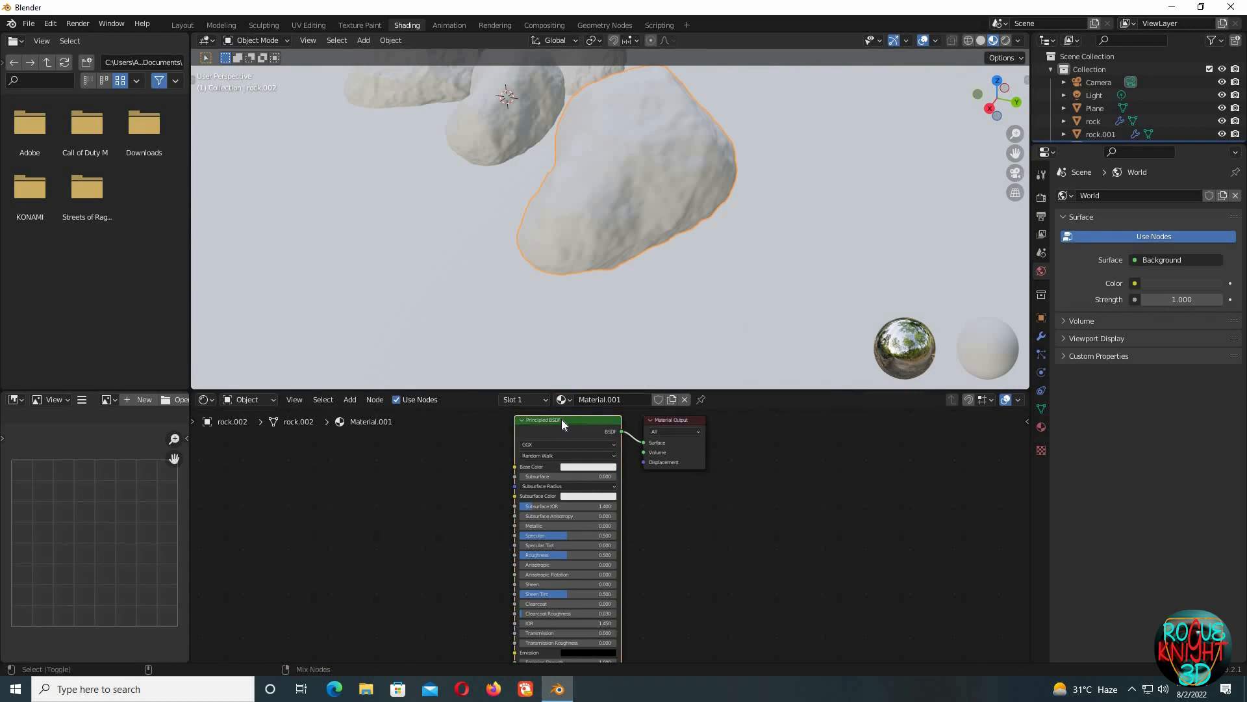
Step: Load rock_3 colour, displacement, normal and roughness images from rock_3_4k.blend/textures as a Principled setup
key(ctrl+shift+t)
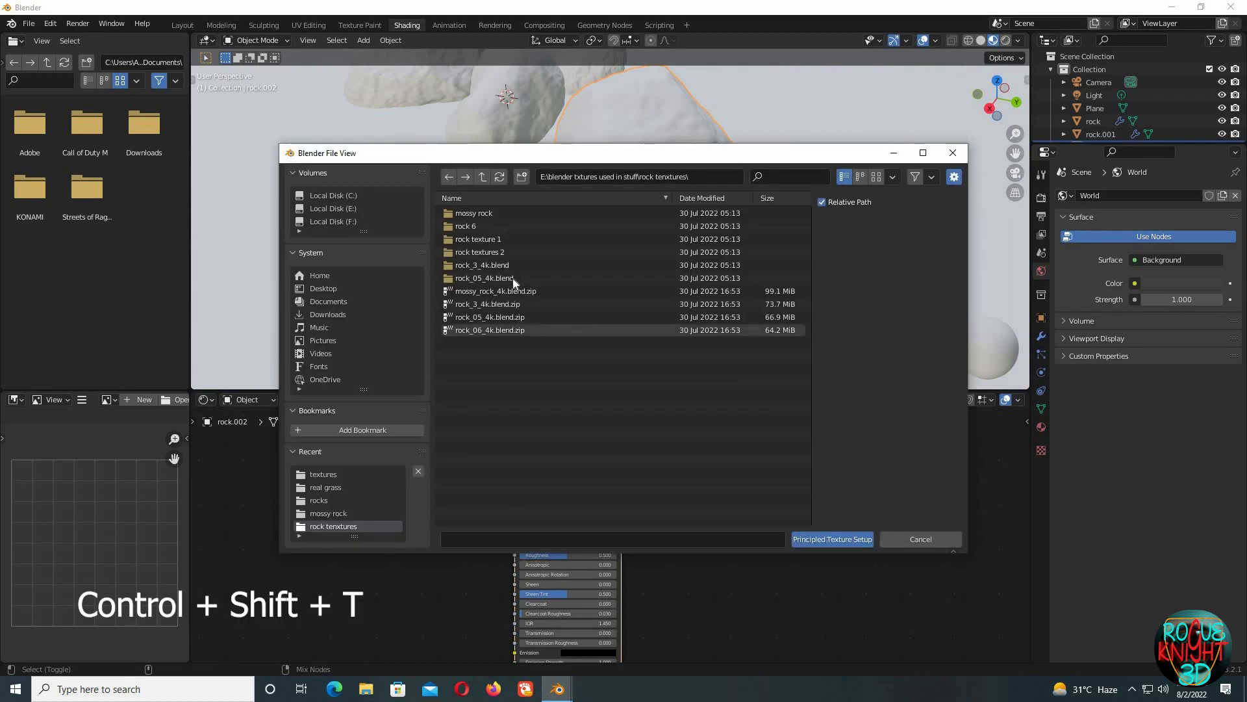
click(481, 265)
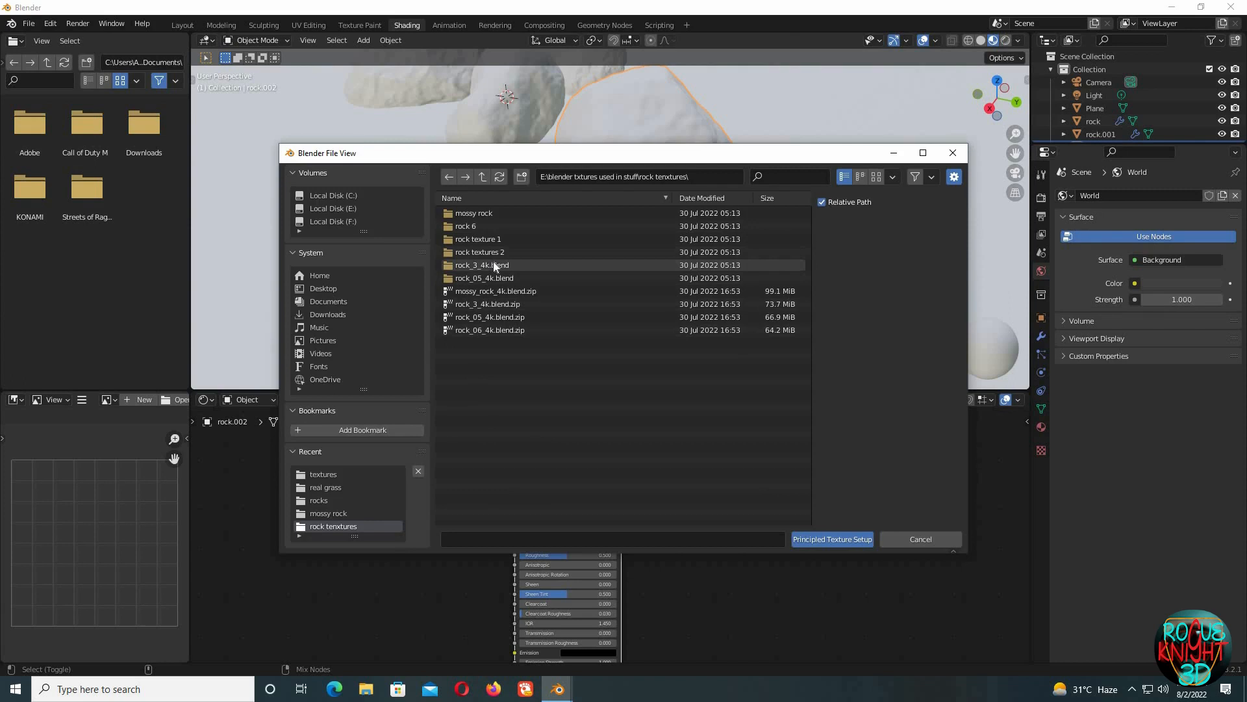
double_click(479, 265)
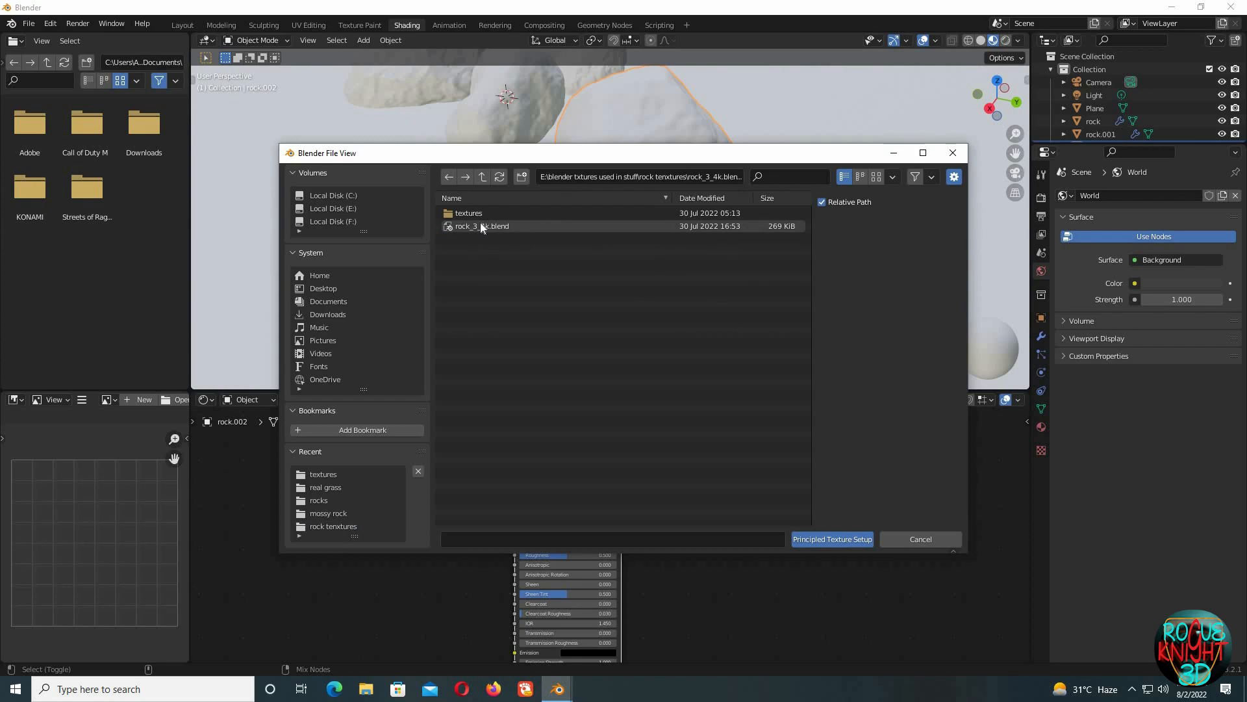
click(468, 212)
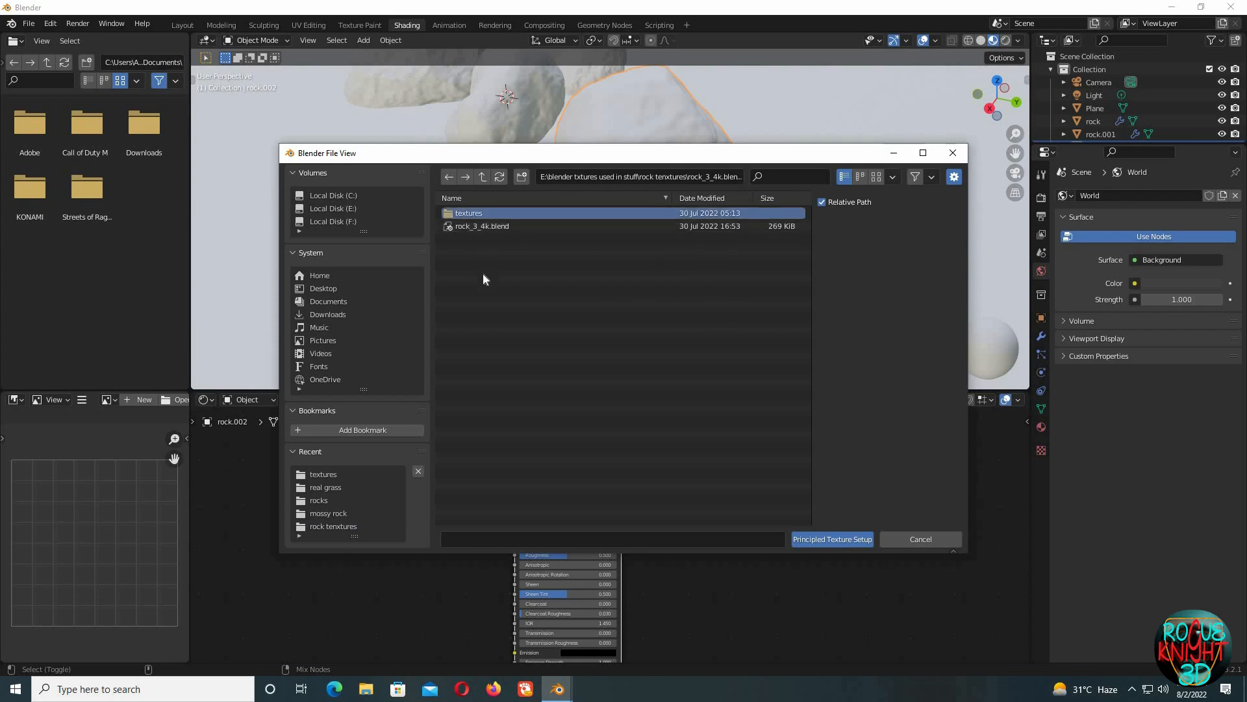
double_click(468, 212)
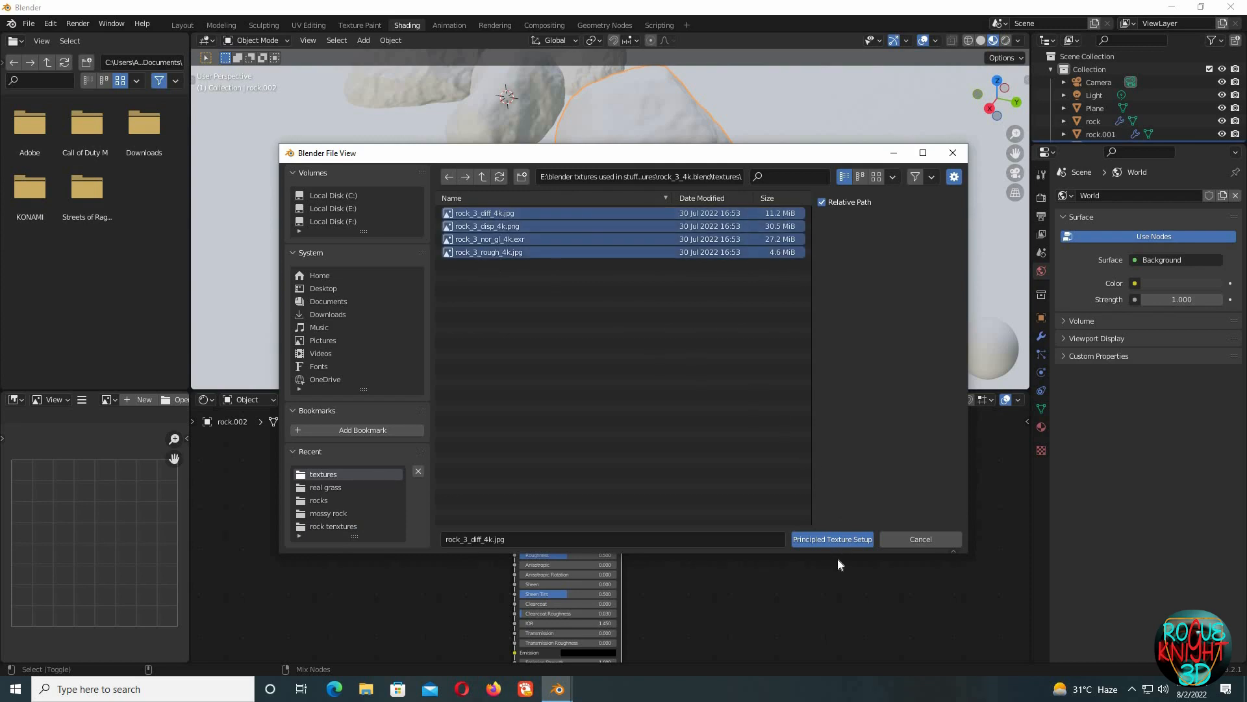
click(831, 537)
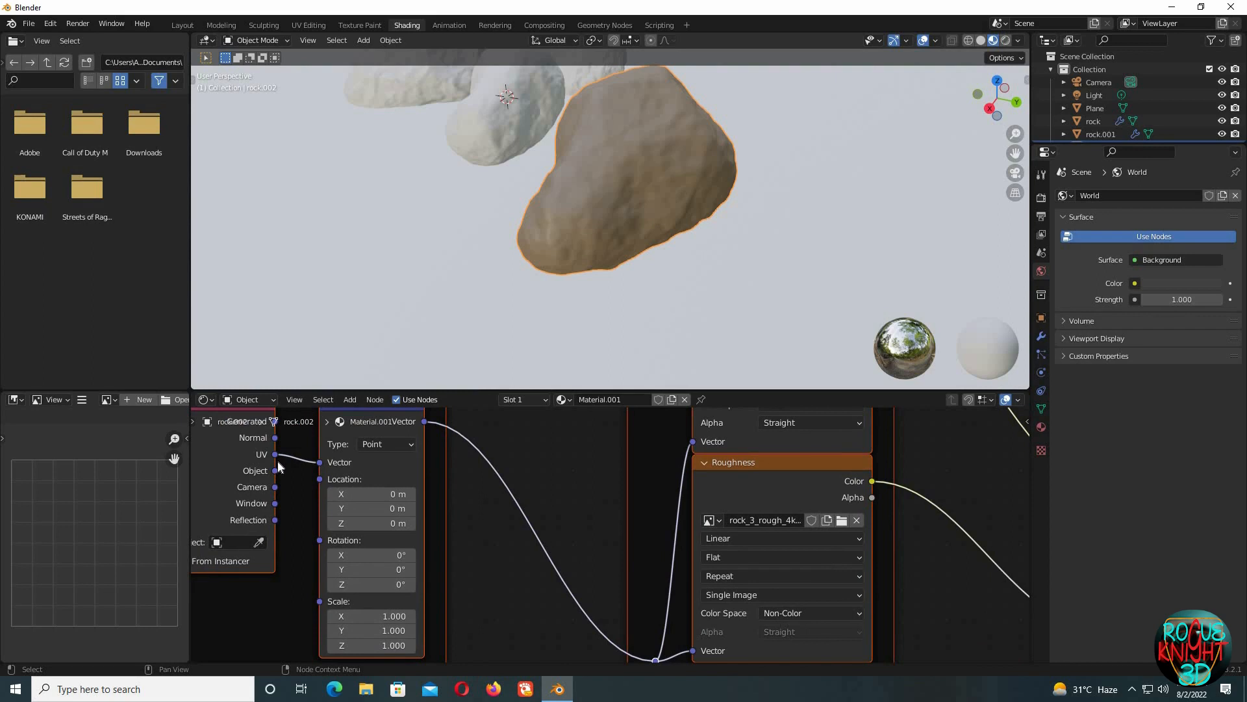
mouse_move(278, 476)
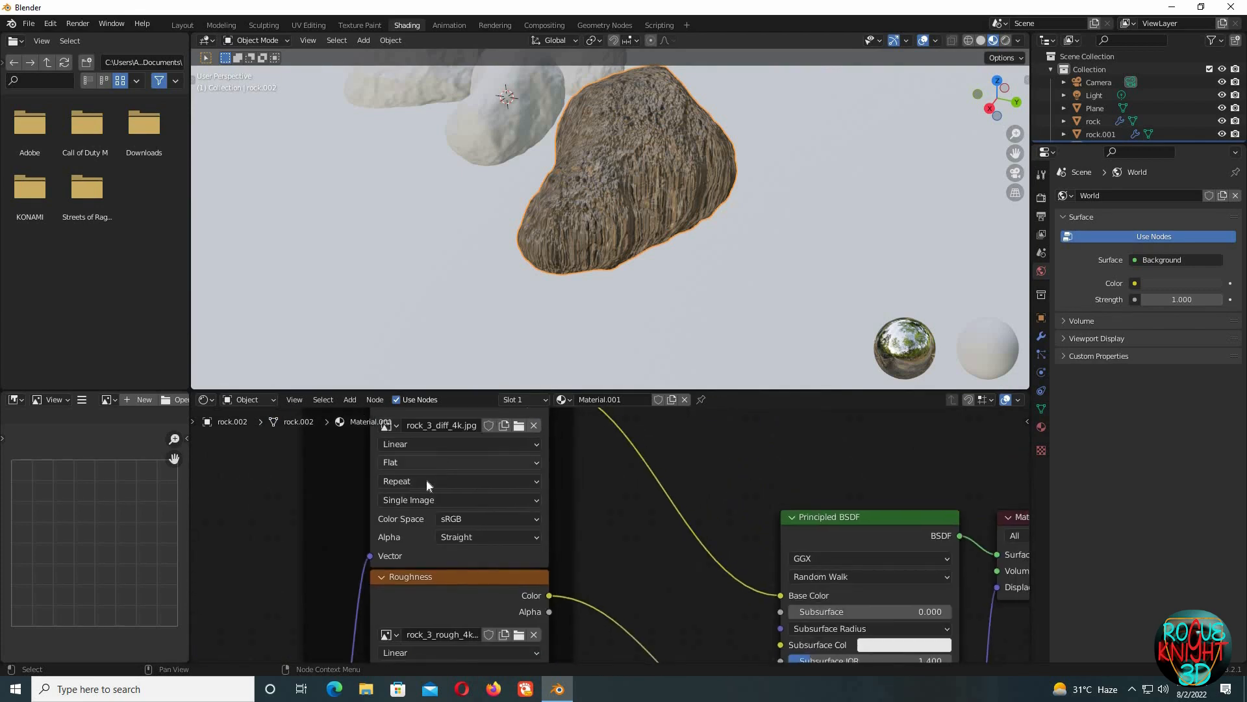
Step: Set the colour, roughness, normal and displacement image textures to Box projection with blending
click(459, 463)
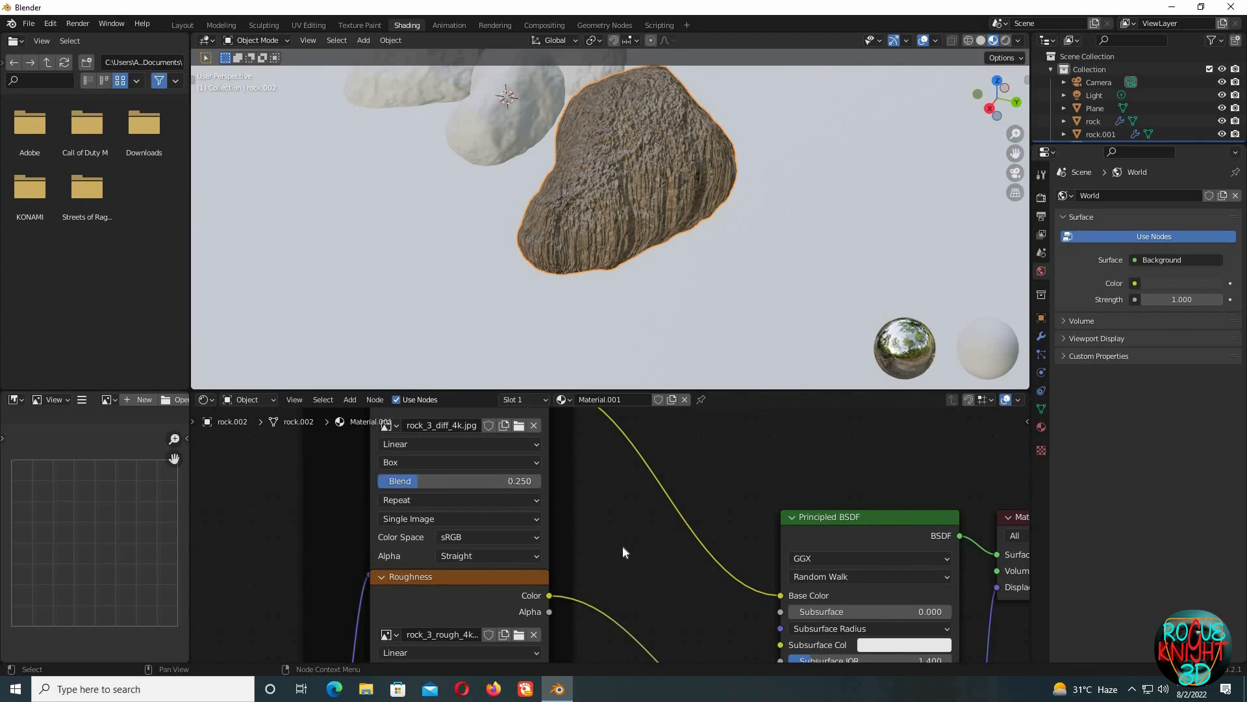
scroll(down, 3)
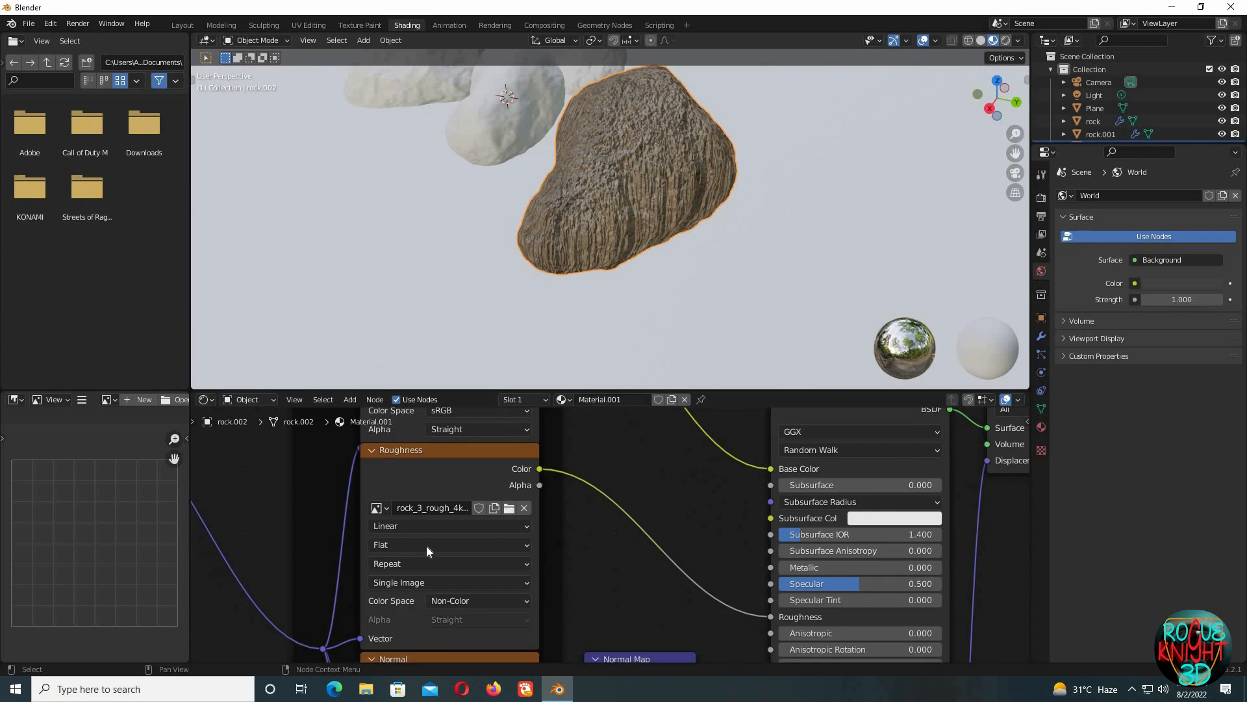
click(450, 545)
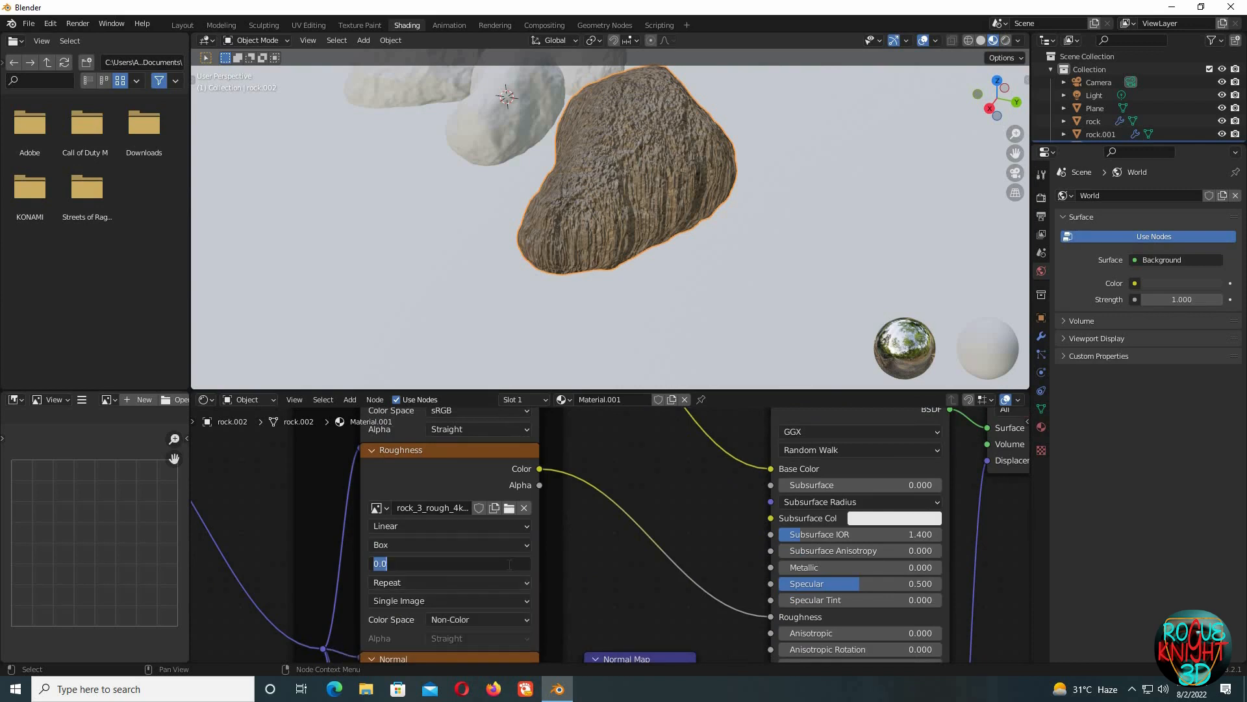
click(456, 530)
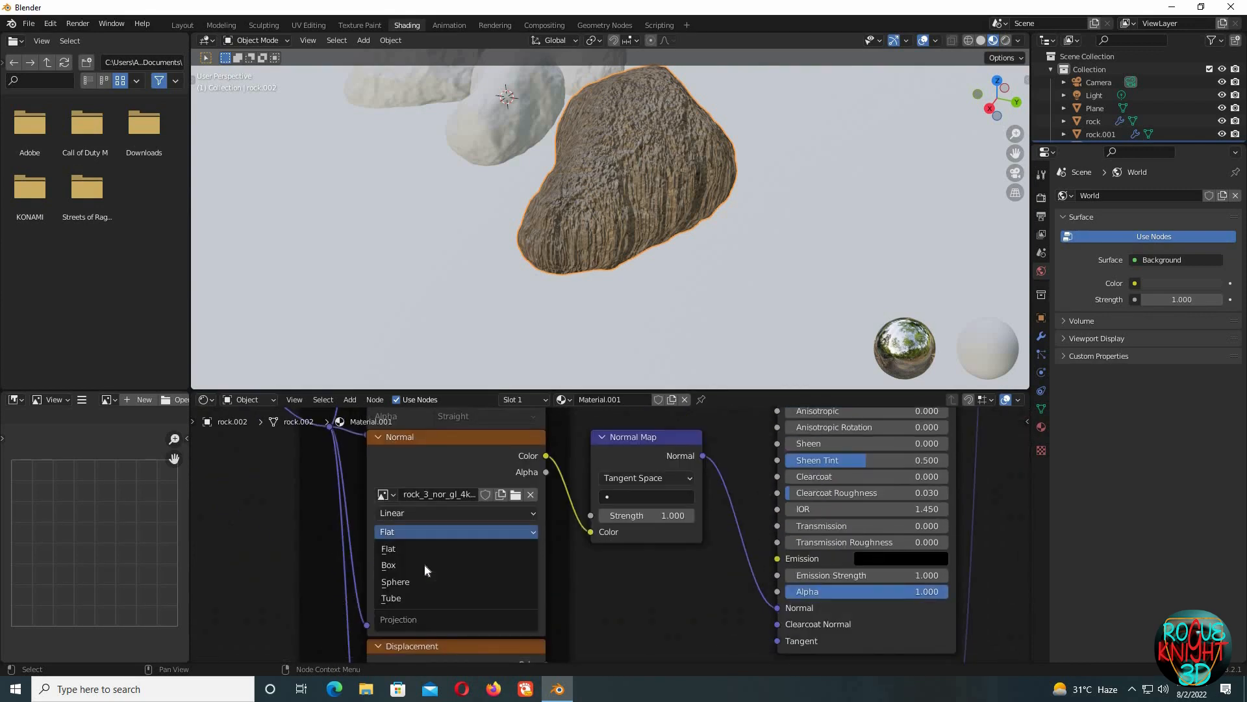
click(388, 565)
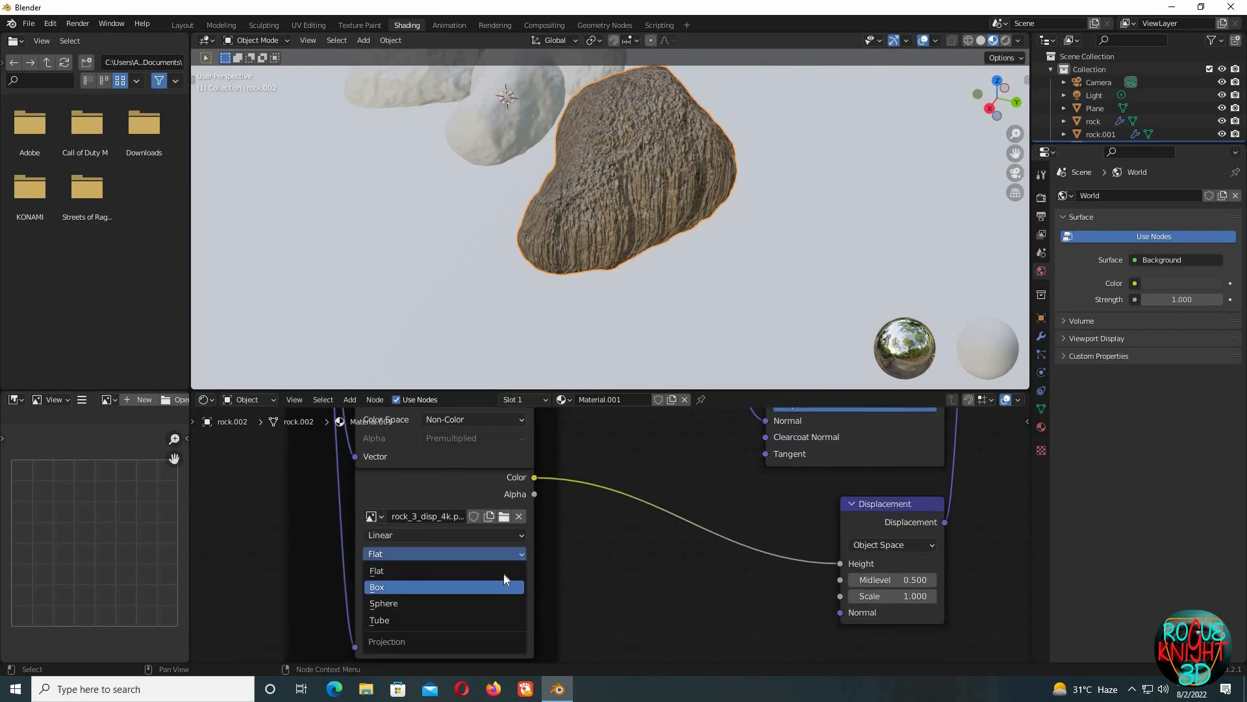
click(377, 587)
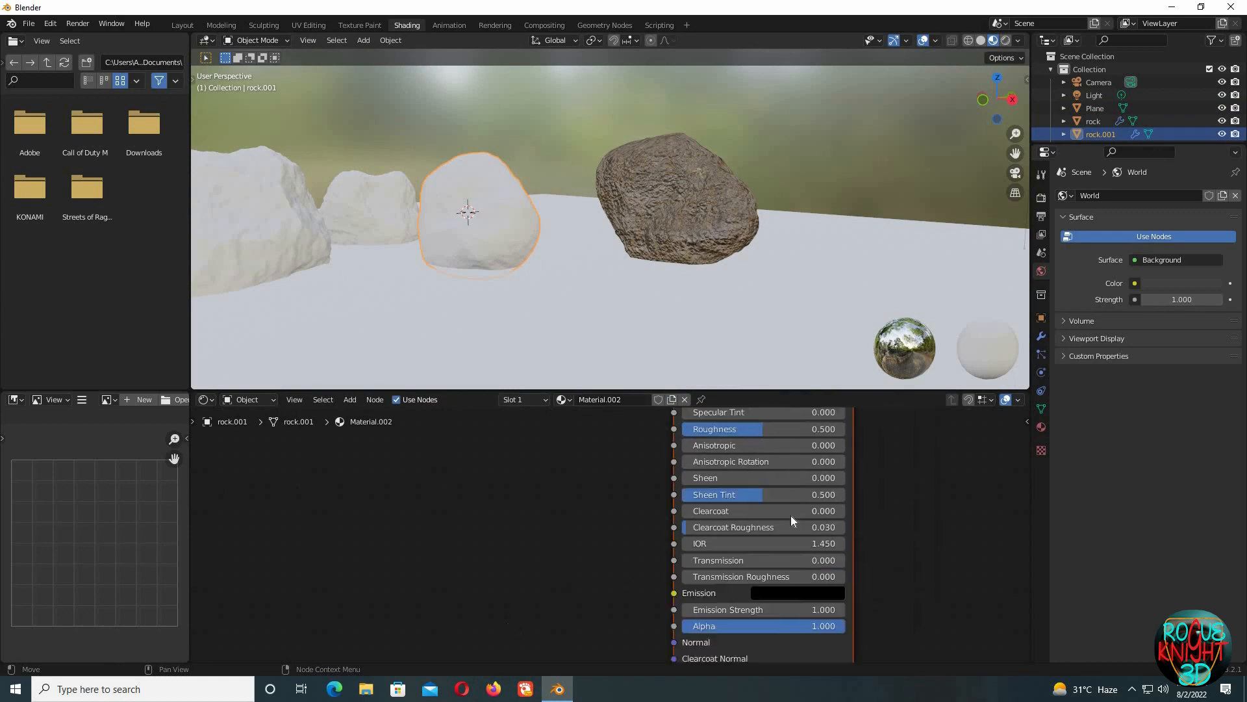
Step: Select the untextured rock.001 and bring up the File menu to load external data
scroll(up, 3)
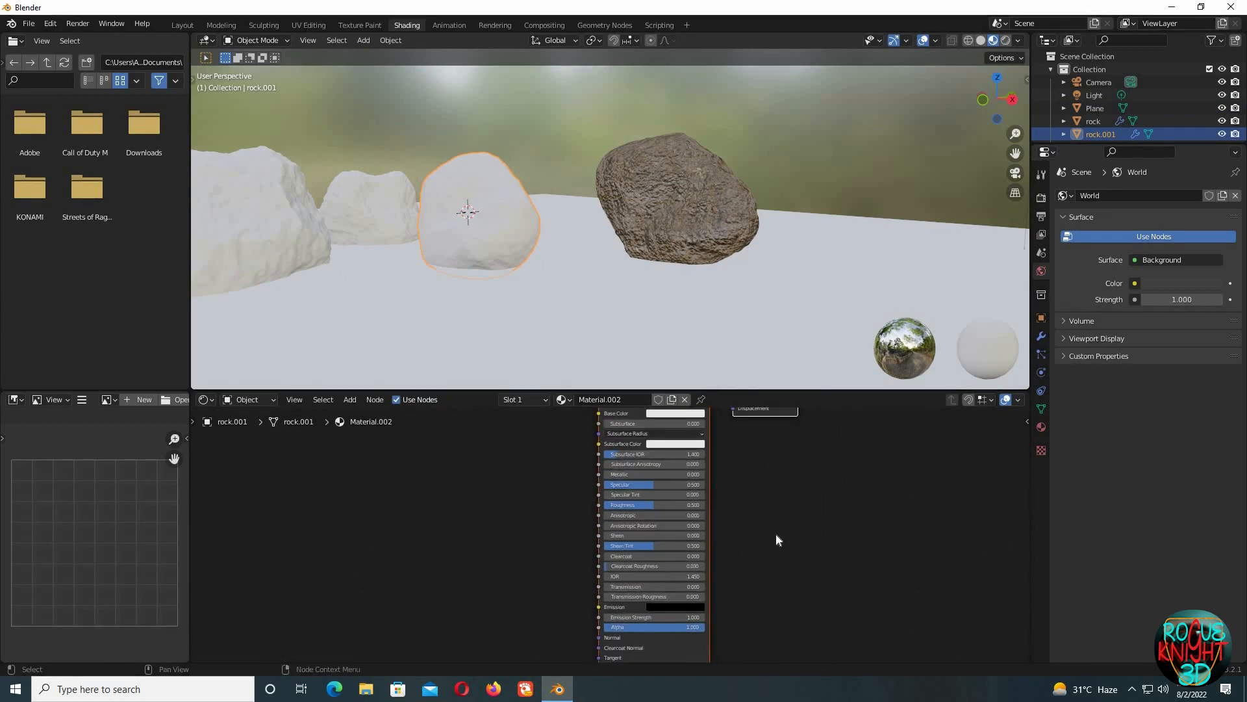
click(27, 23)
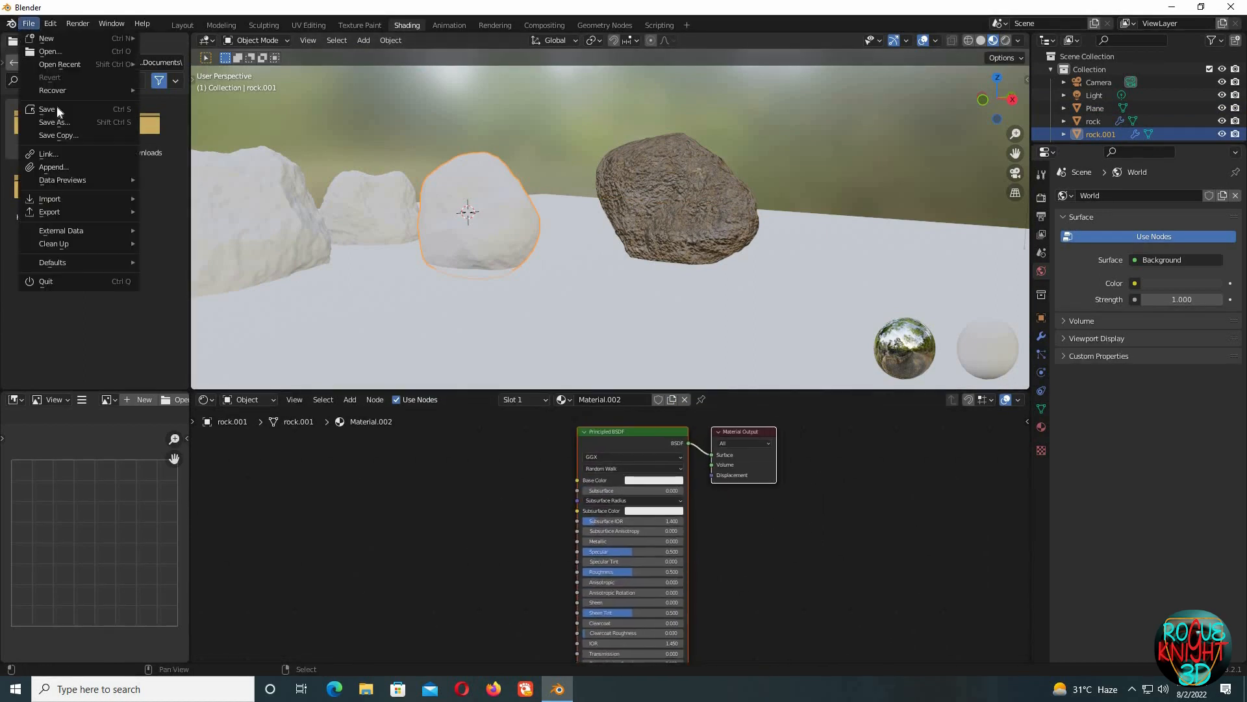
Step: Append the rock_05 material from rock_05_4k.blend's Material folder, then select the plain white rock
click(54, 166)
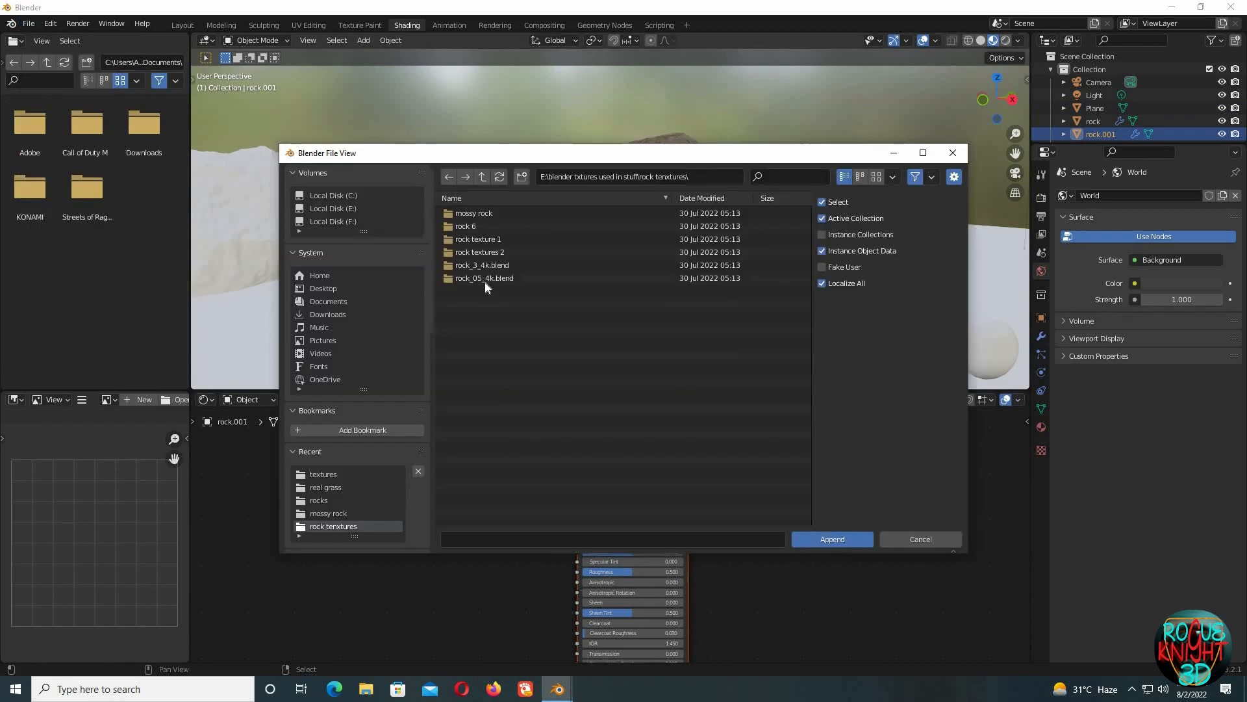
double_click(483, 278)
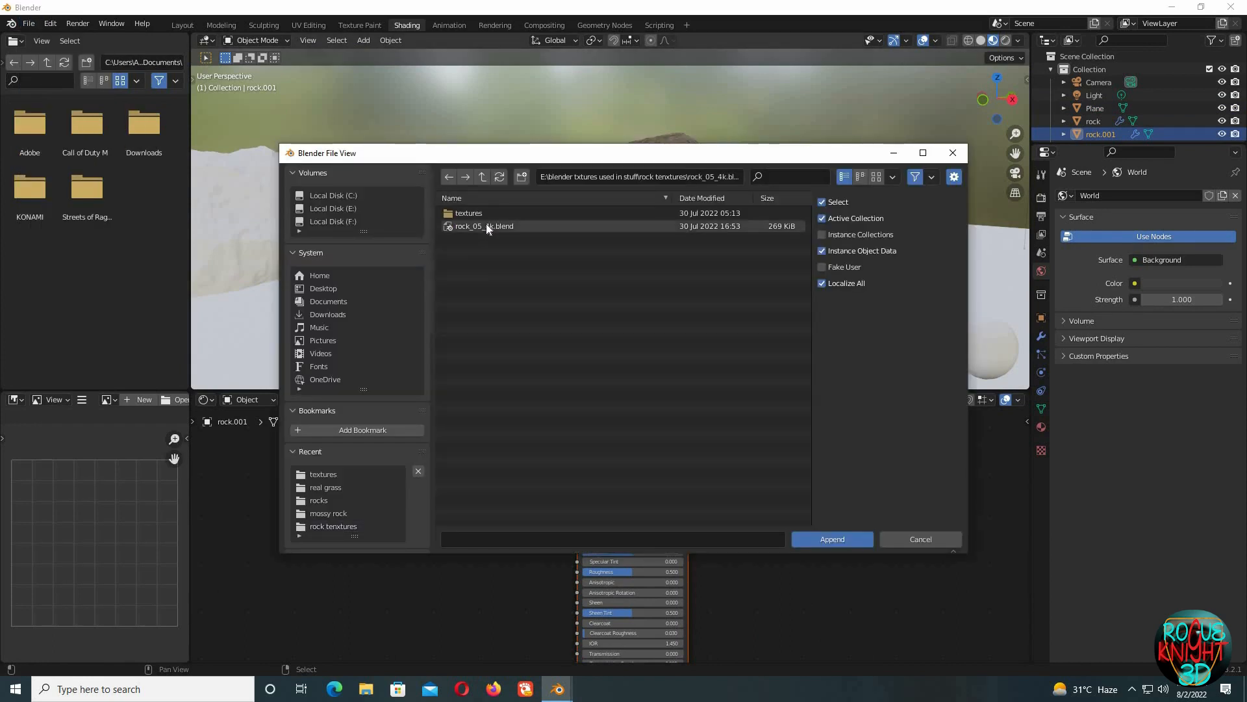
double_click(483, 226)
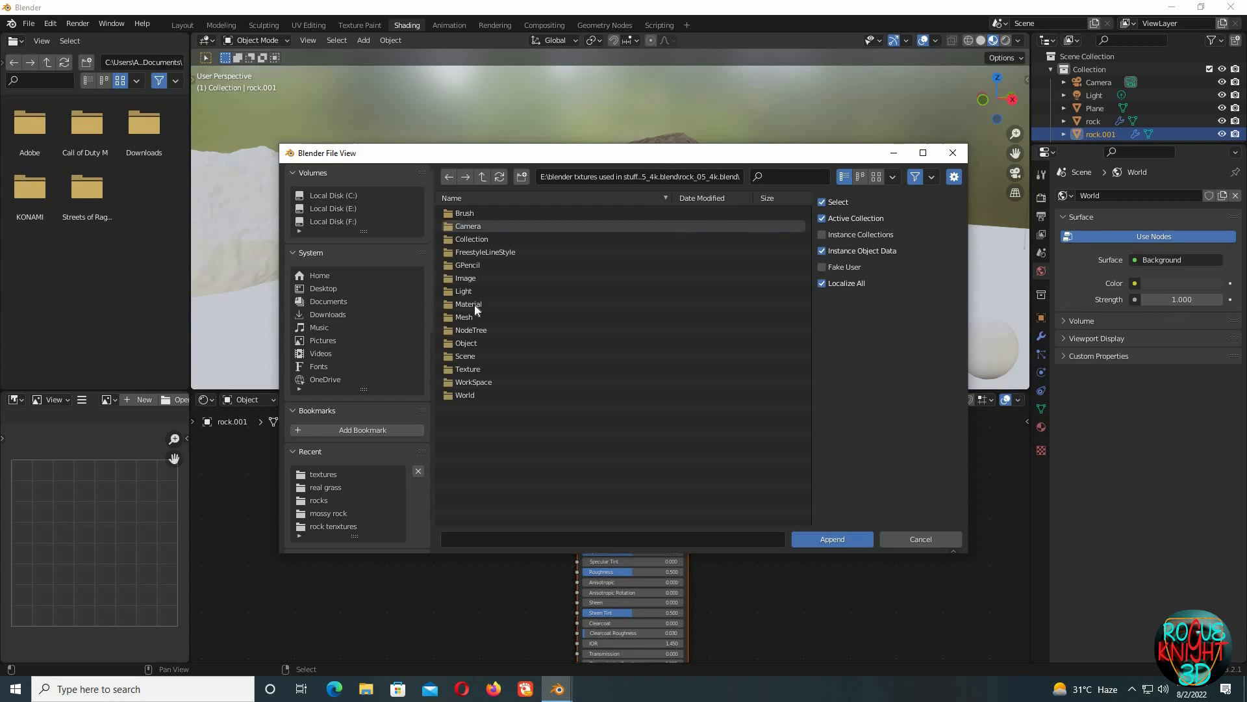
double_click(467, 303)
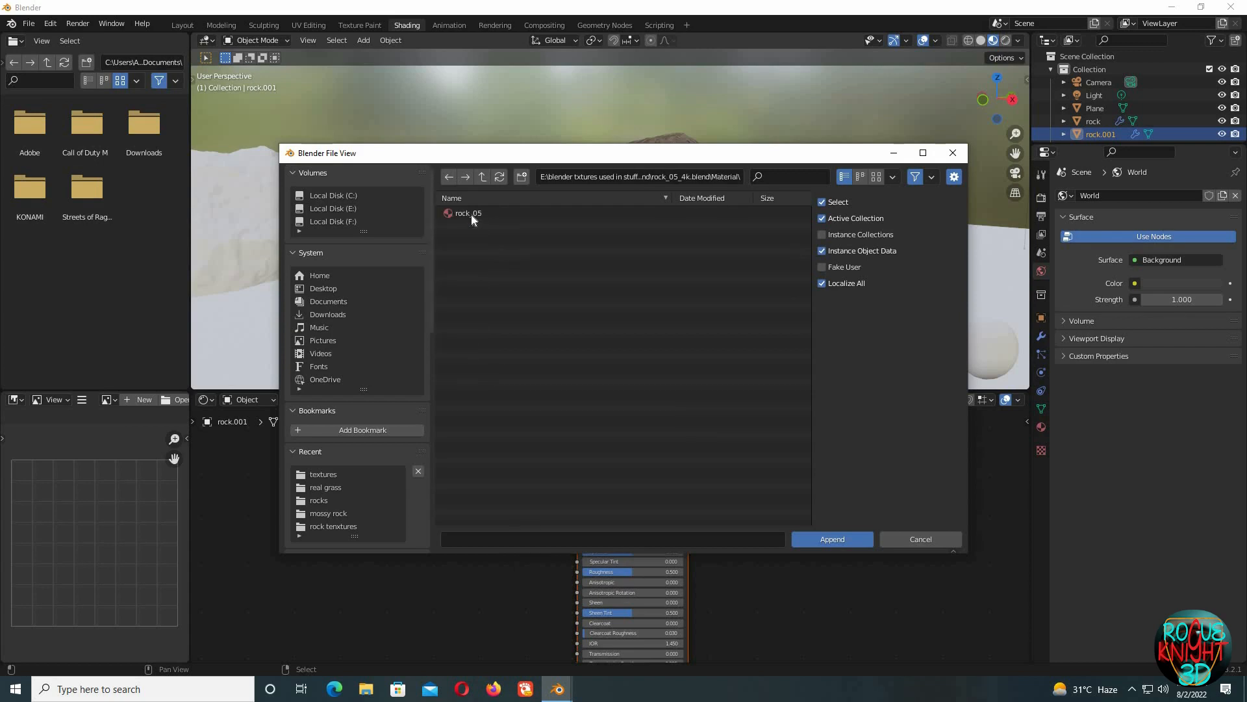
click(830, 538)
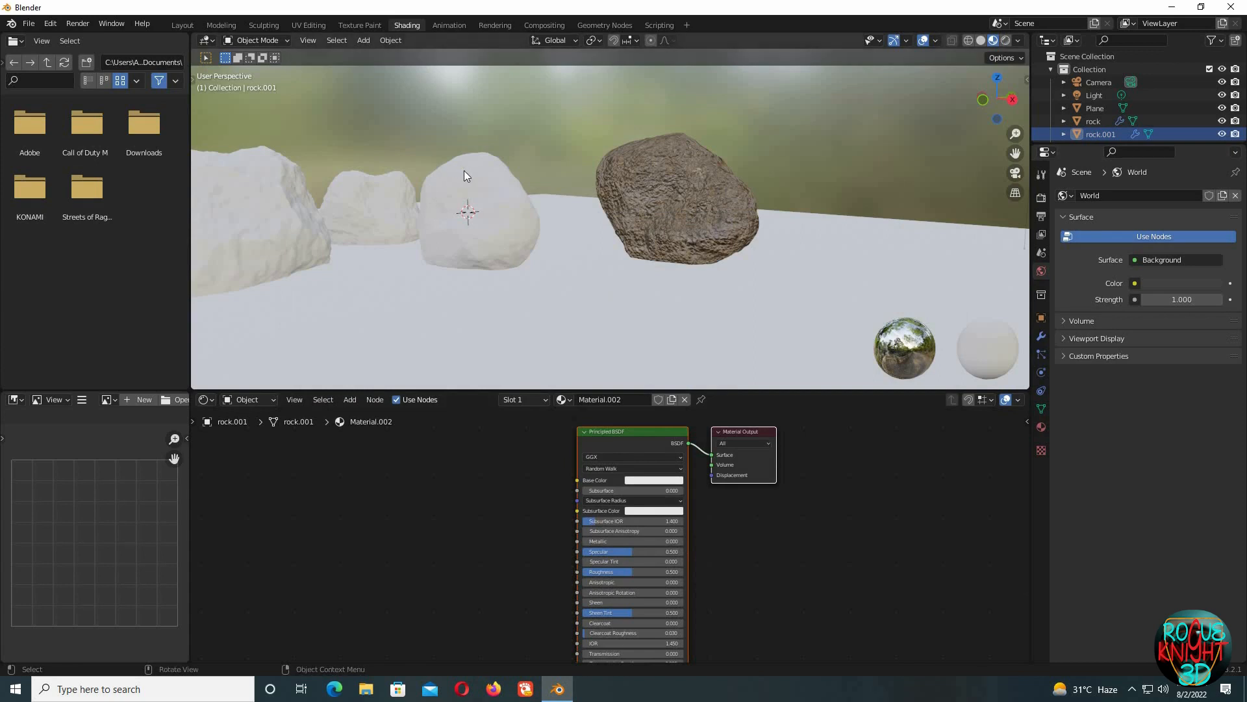
click(468, 223)
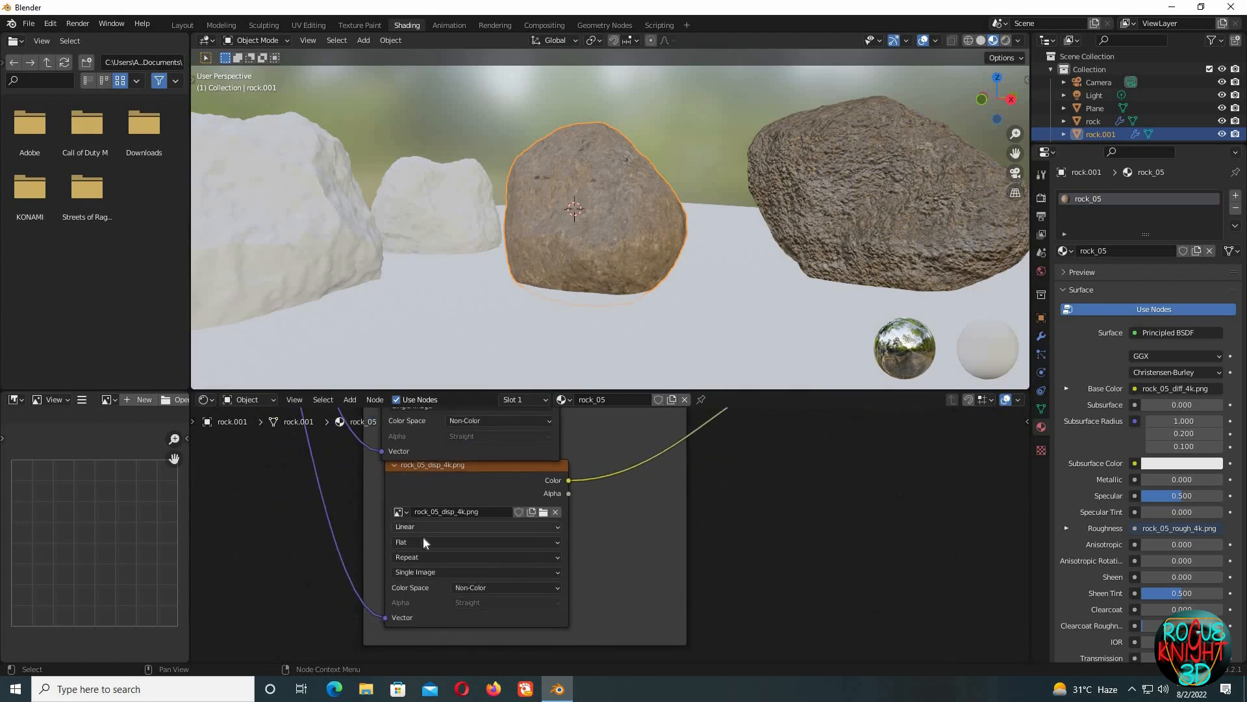
Step: Change the displacement Image Texture projection in rock.001's rock_05 node tree
click(476, 541)
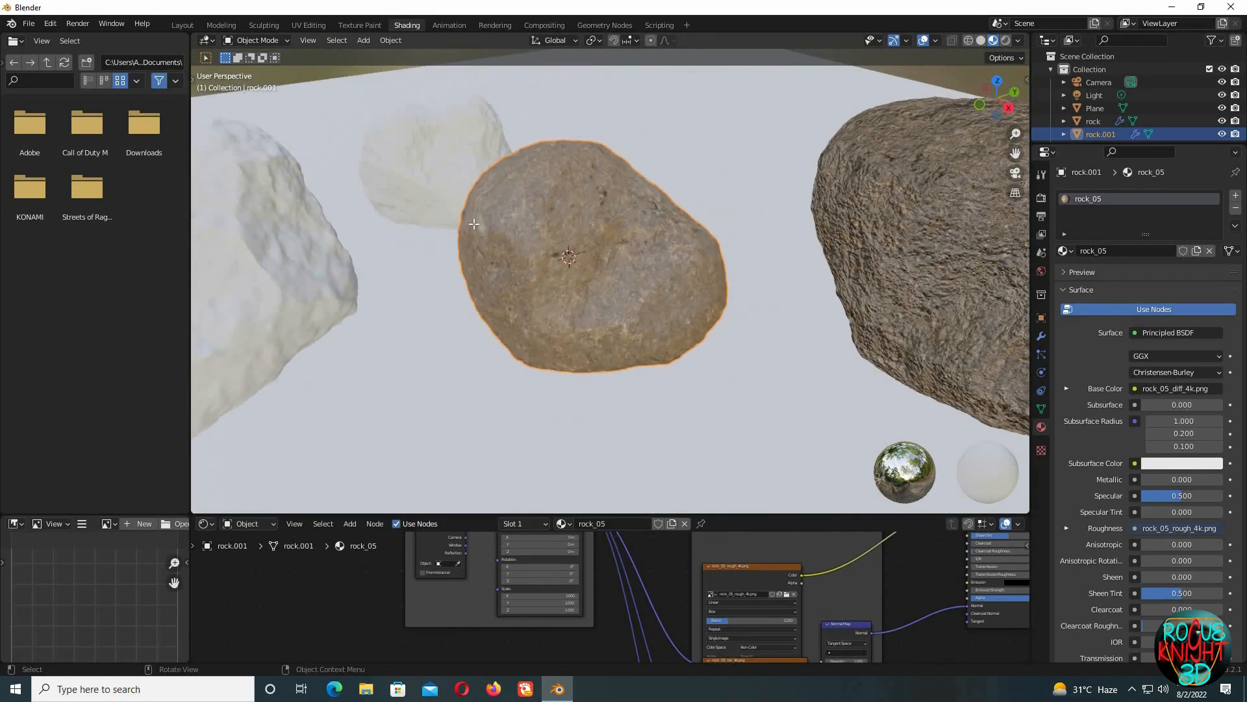
Step: Move rock.001's cage vertices into a stretched shape and leave Edit Mode
key(g)
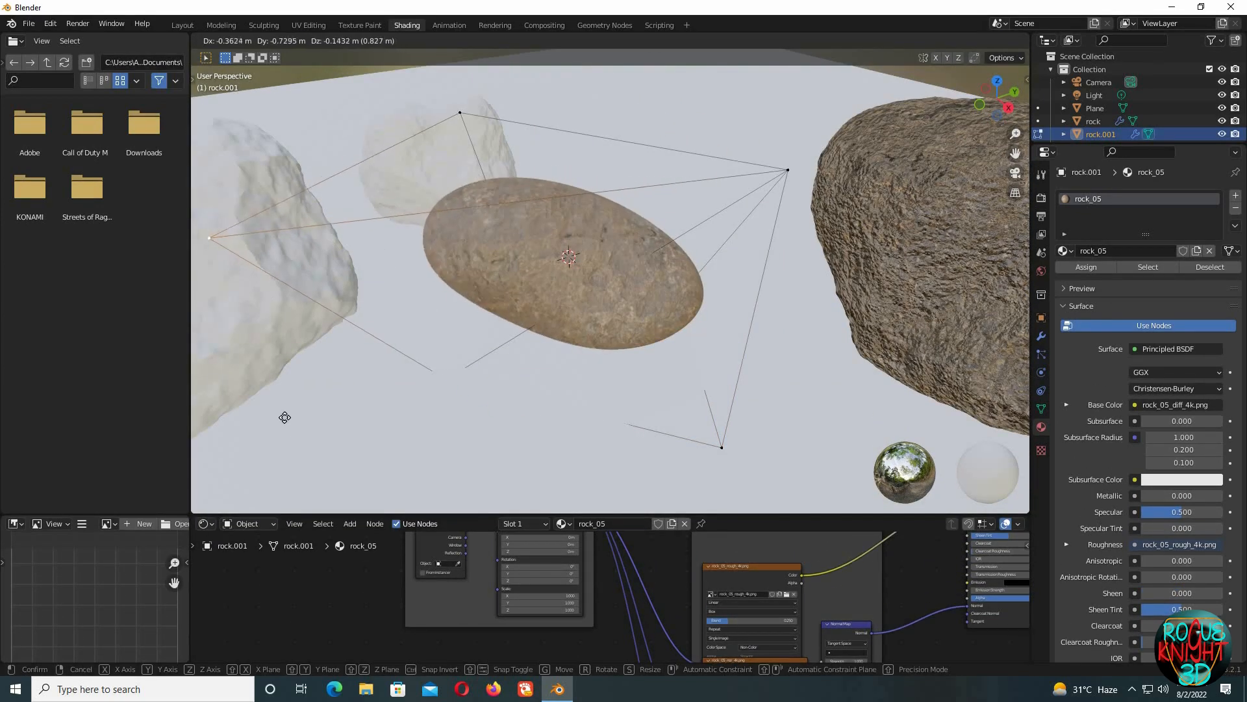
mouse_move(274, 240)
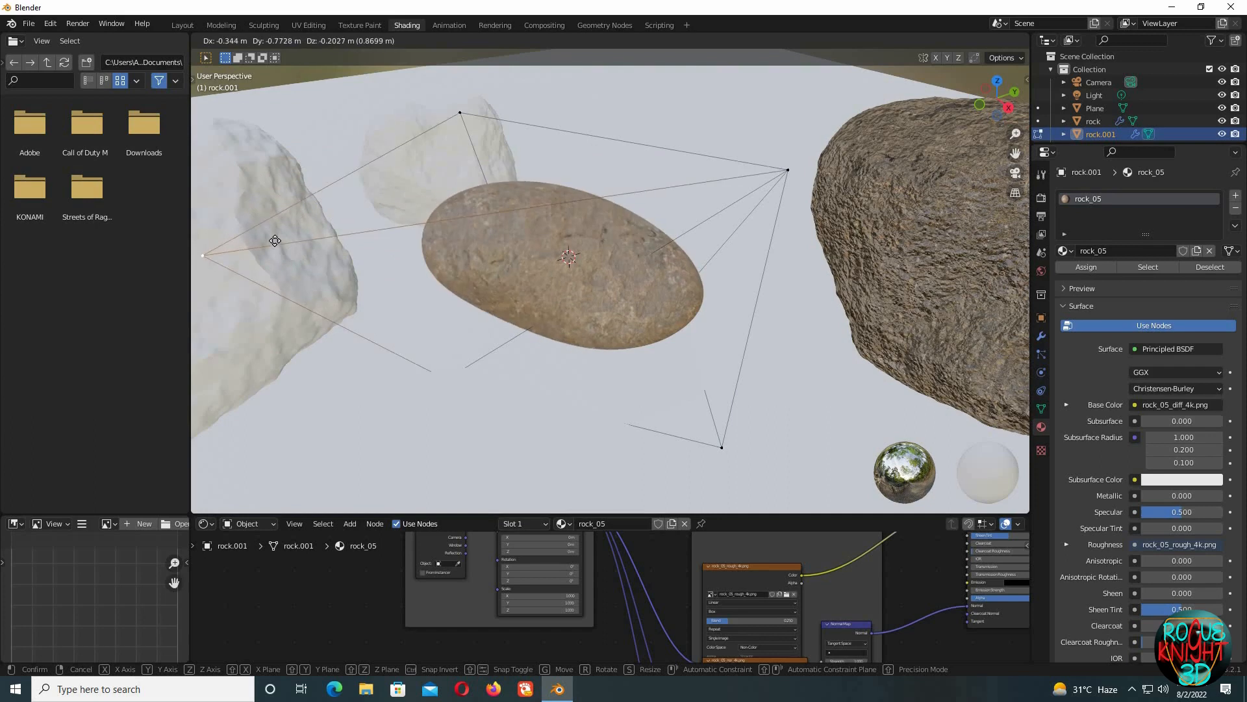
click(295, 237)
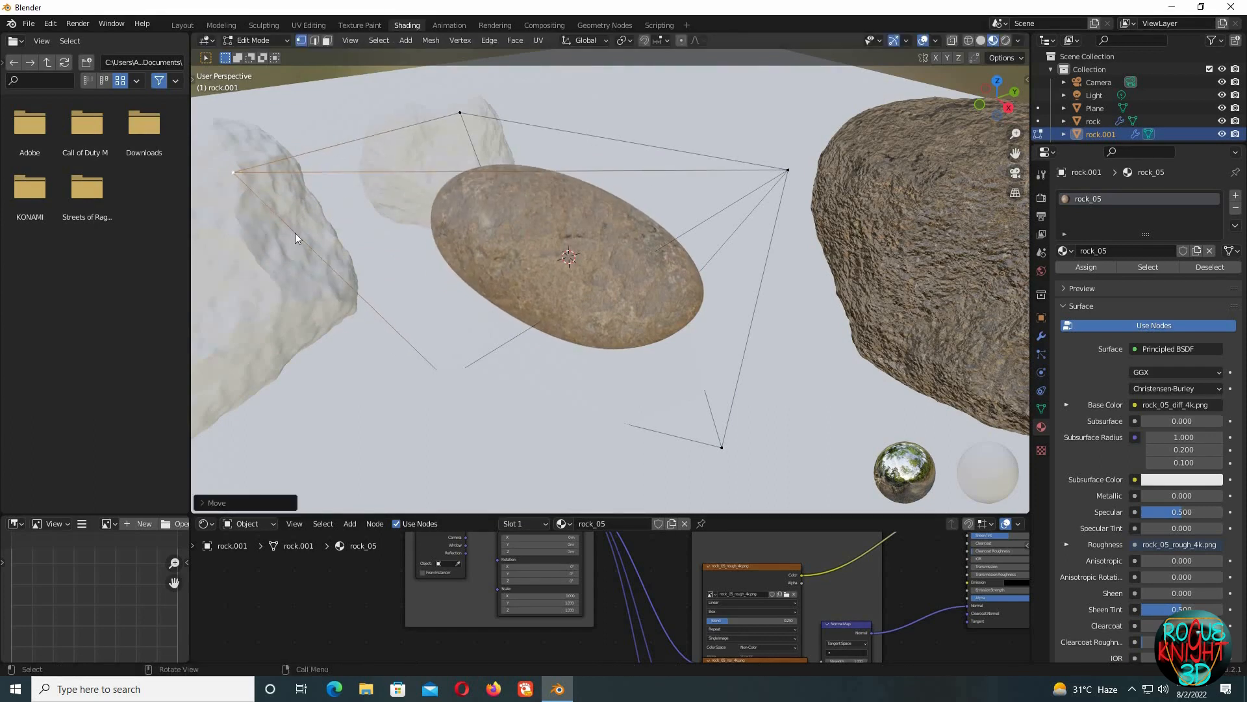
key(Tab)
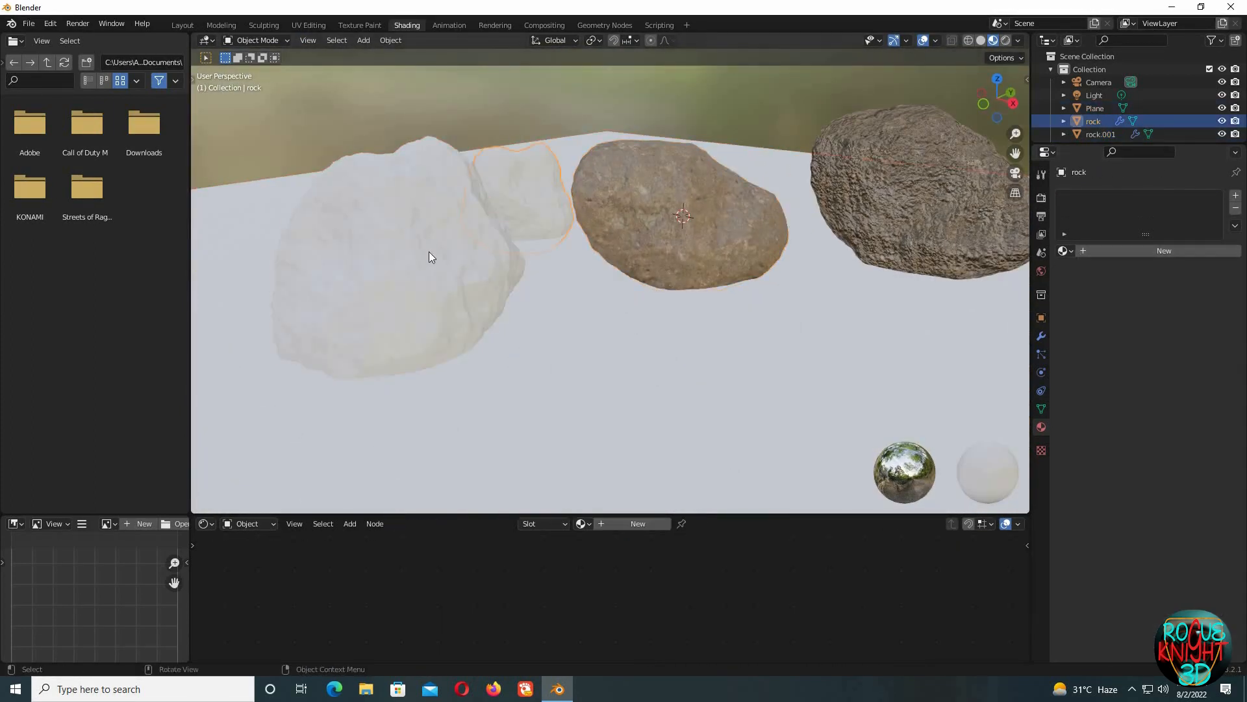
Step: Assign an existing rock material to the white rock and scale a rock into place on the plane
click(1064, 251)
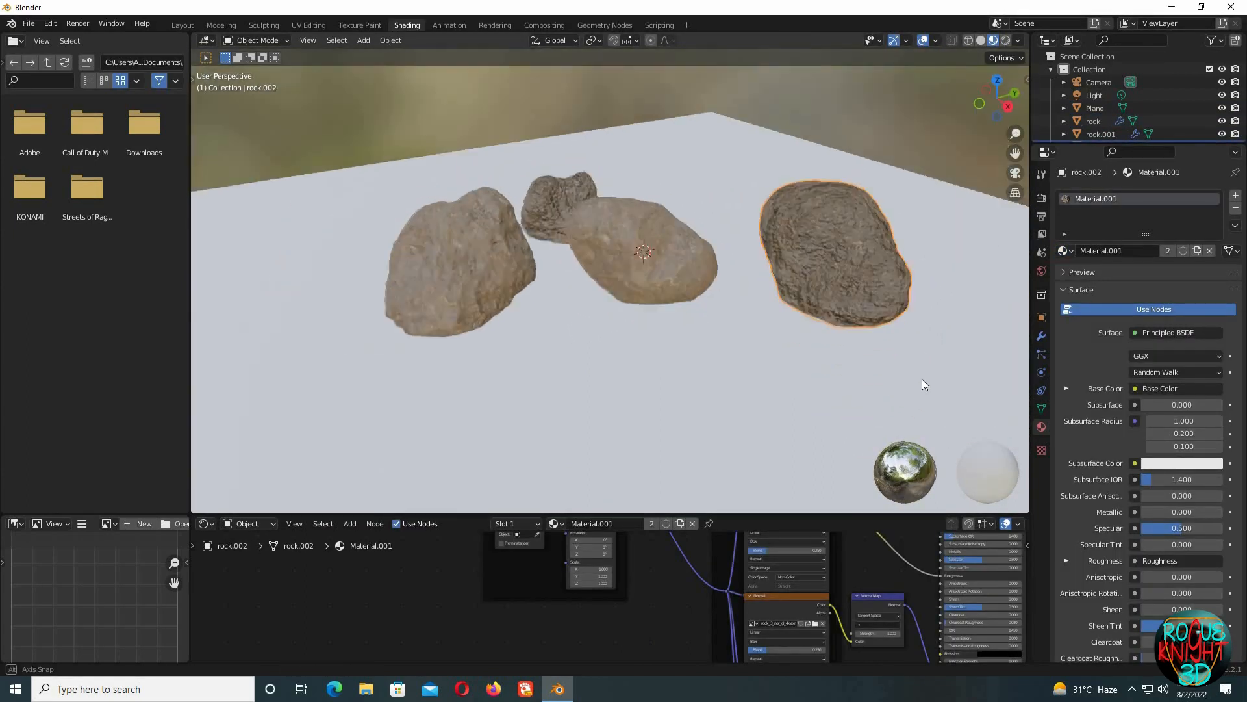
key(s)
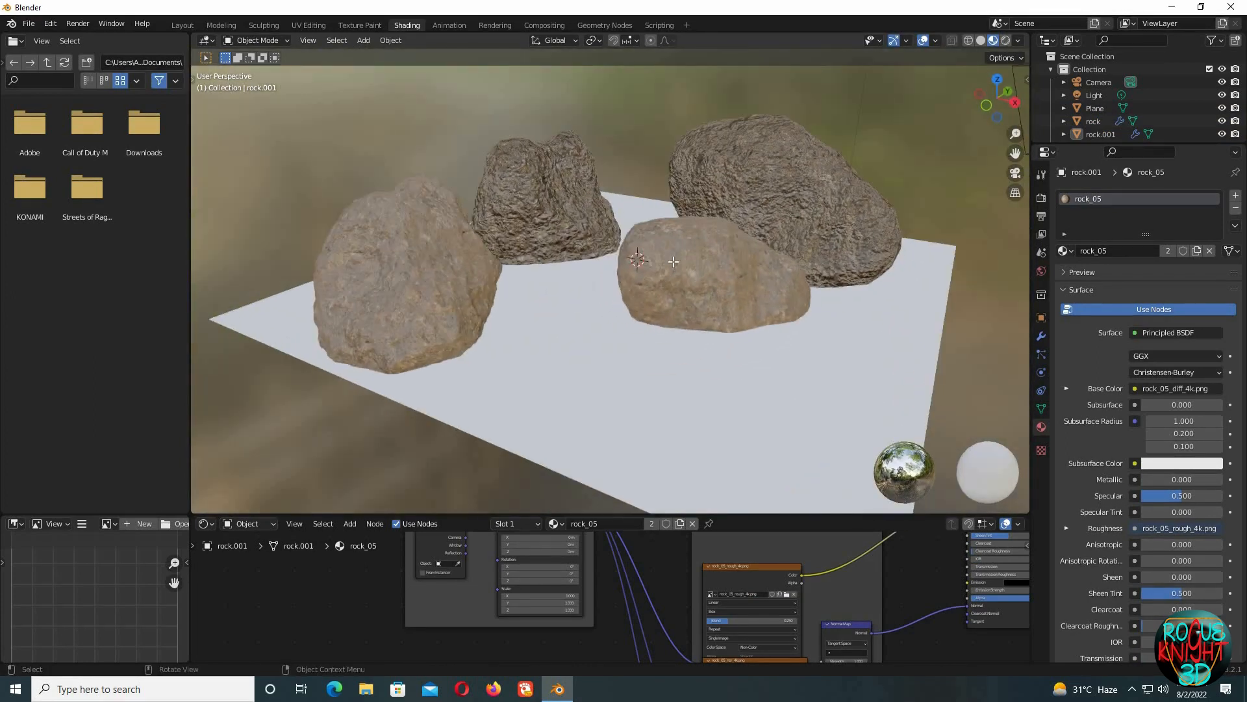
Step: Move the centre rock's control points so it sits lower and wider across the plane
key(g)
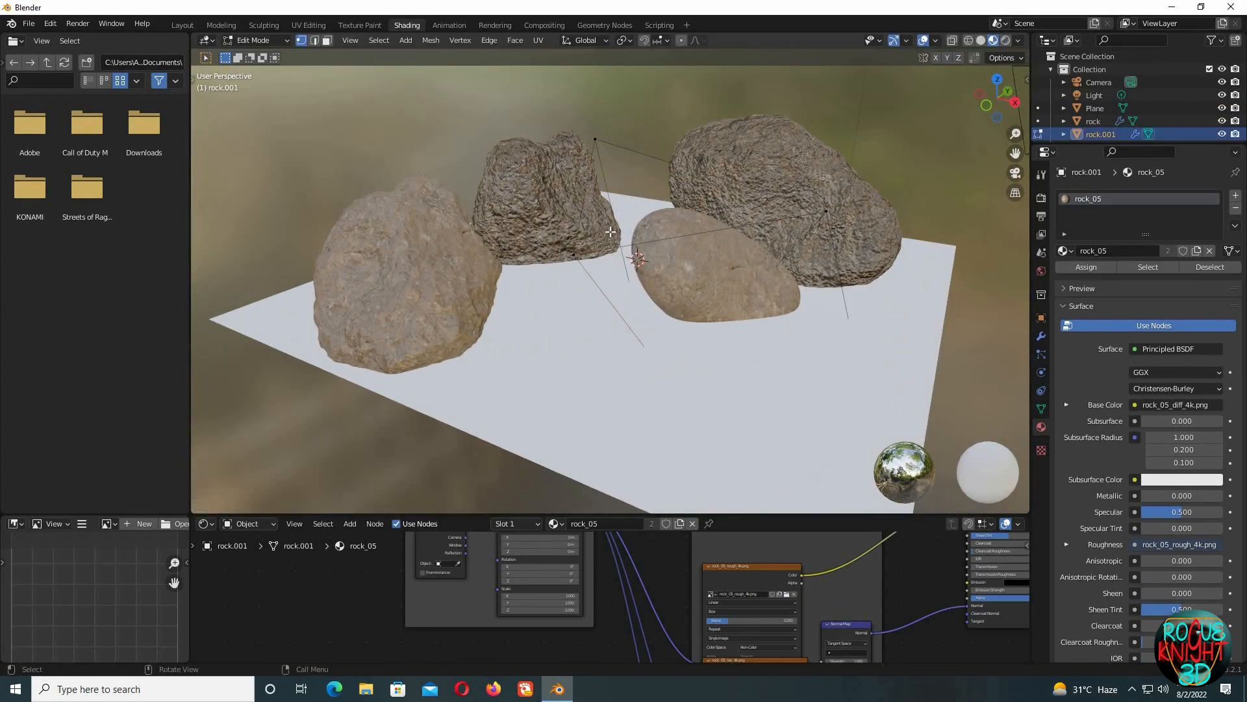
key(g)
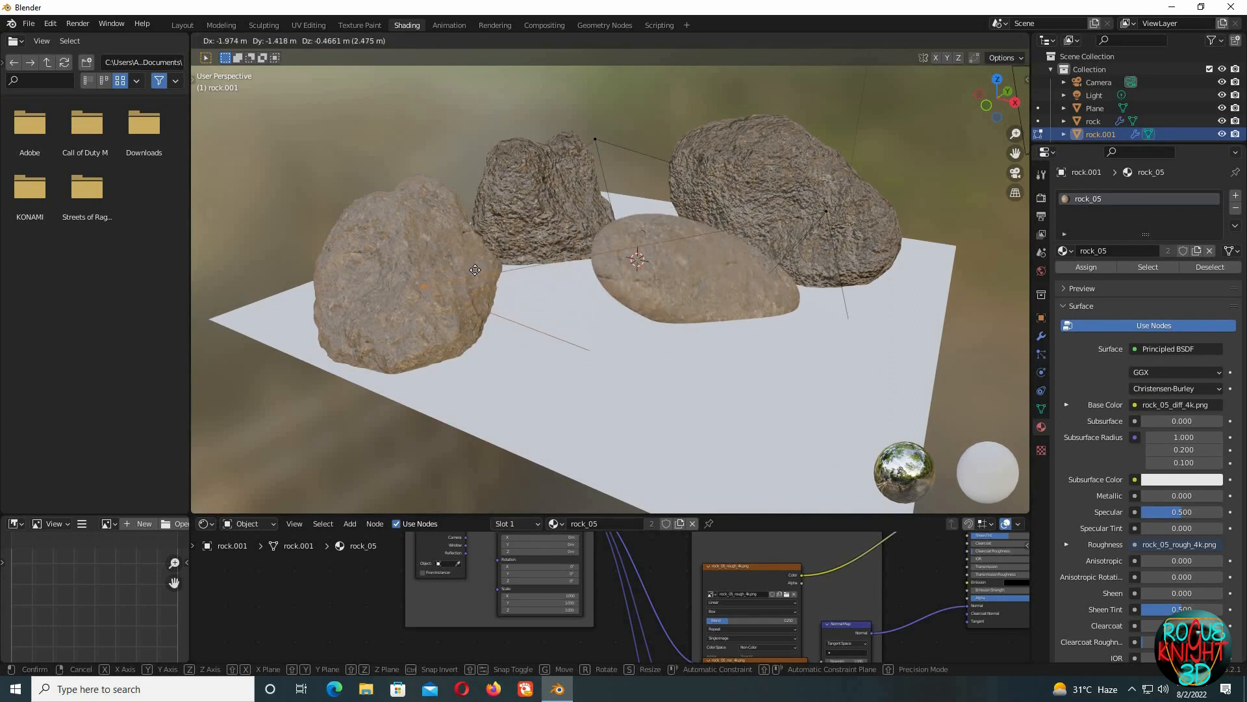
mouse_move(947, 76)
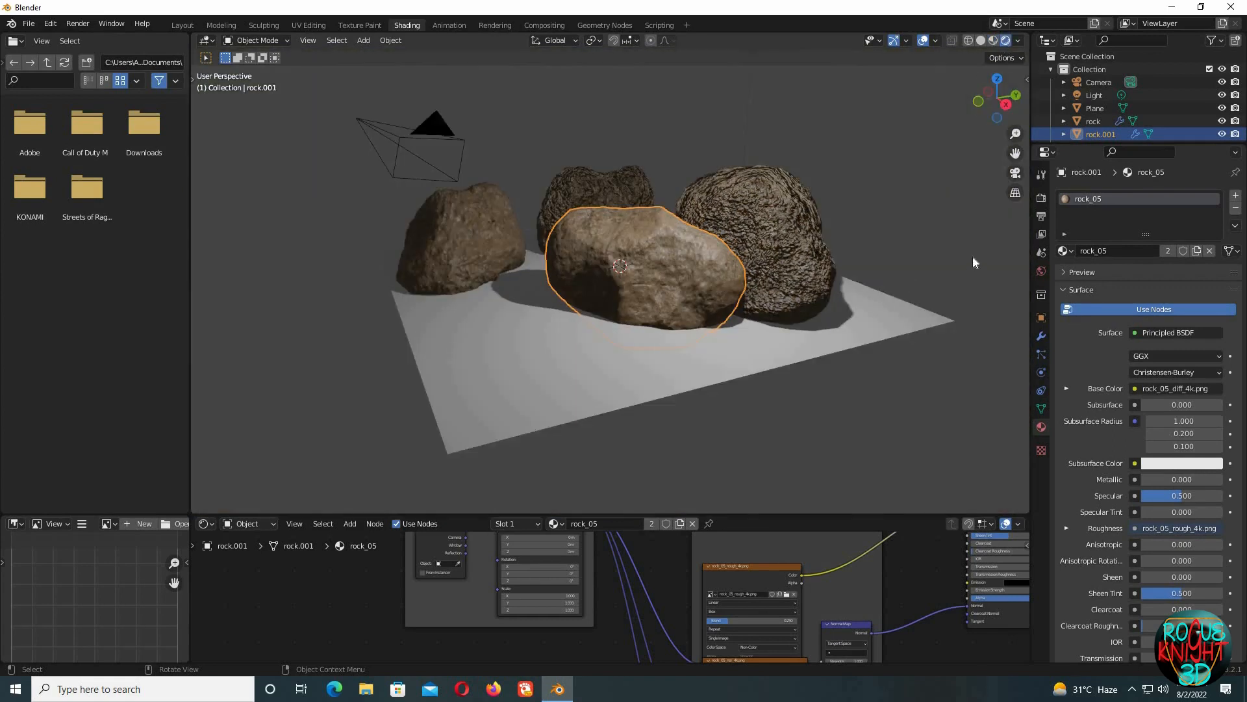
Step: In World Properties, list the installed SceneSkies sky collections
click(1041, 272)
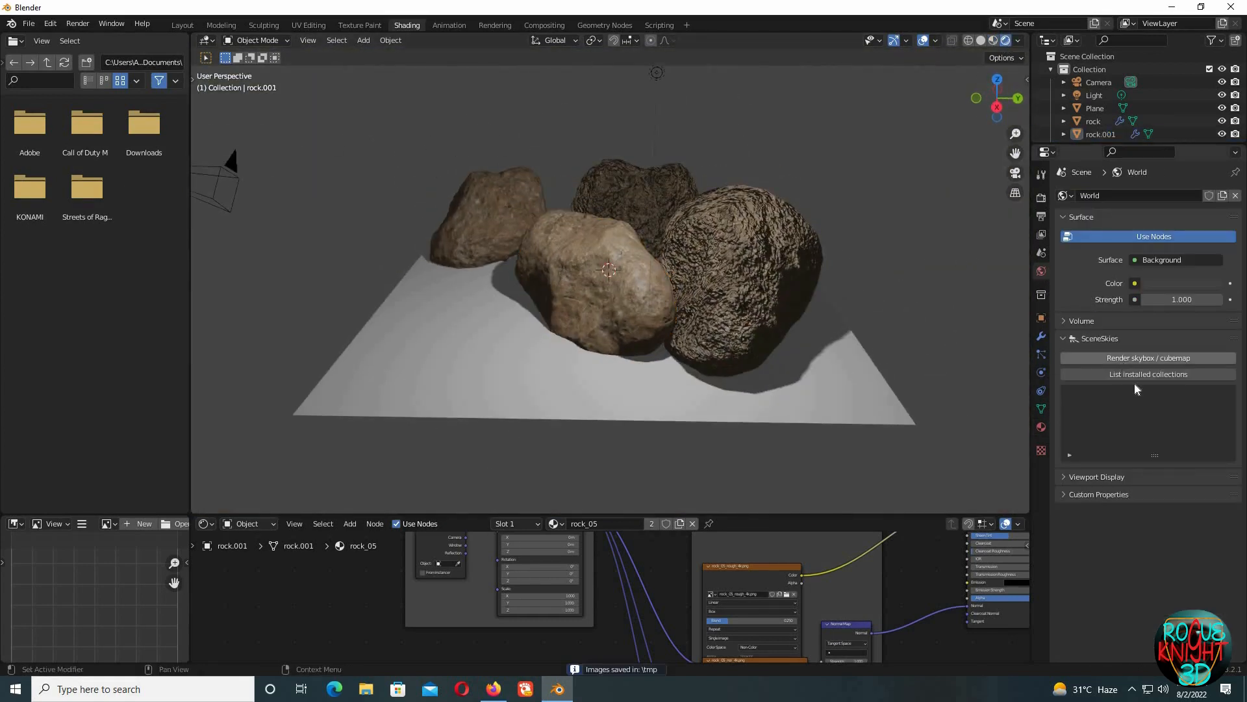
click(1147, 374)
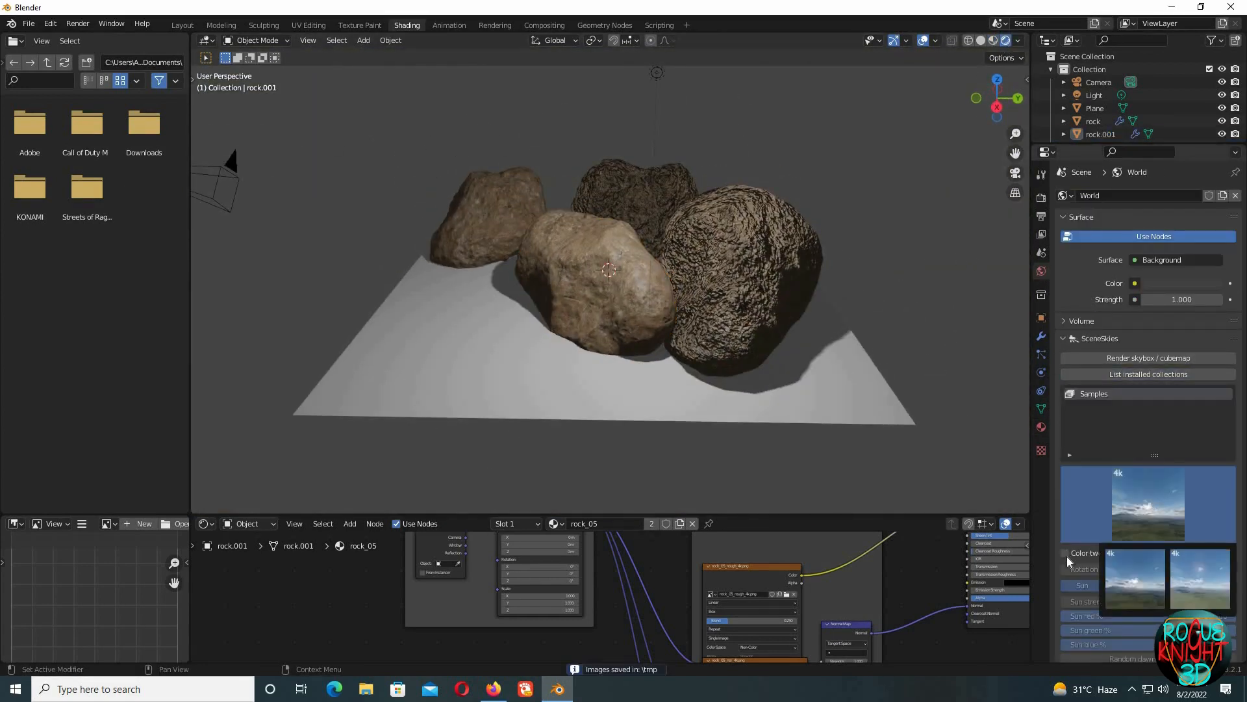